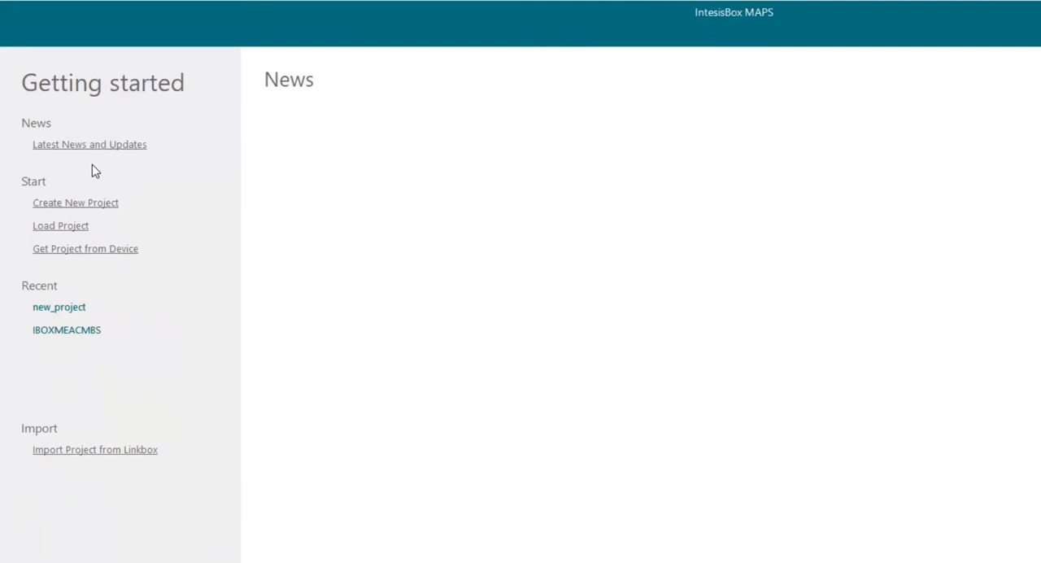
mouse_move(102, 210)
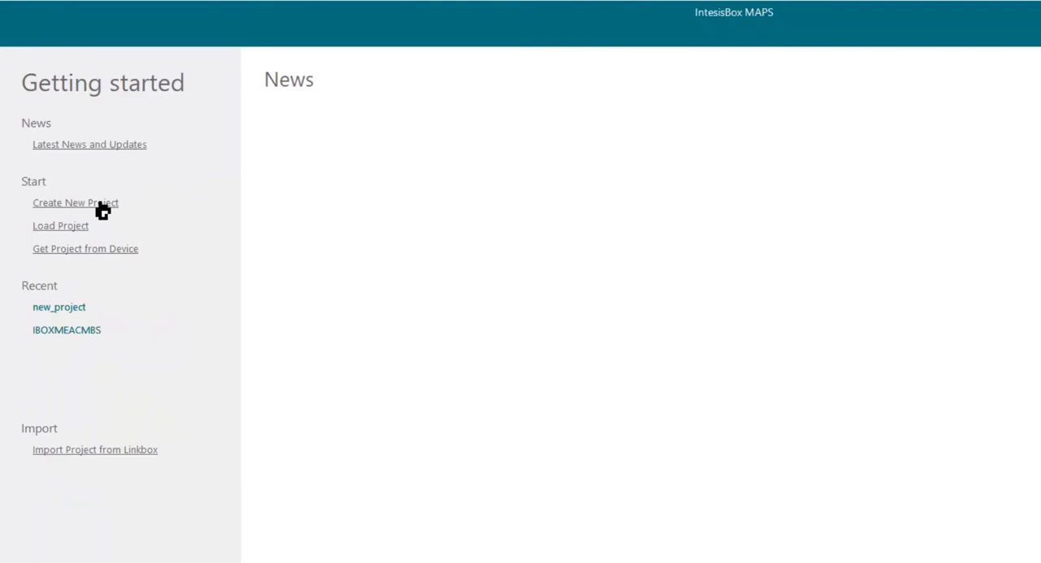
- Start a new project filtered to BACnet as the BMS protocol
click(75, 203)
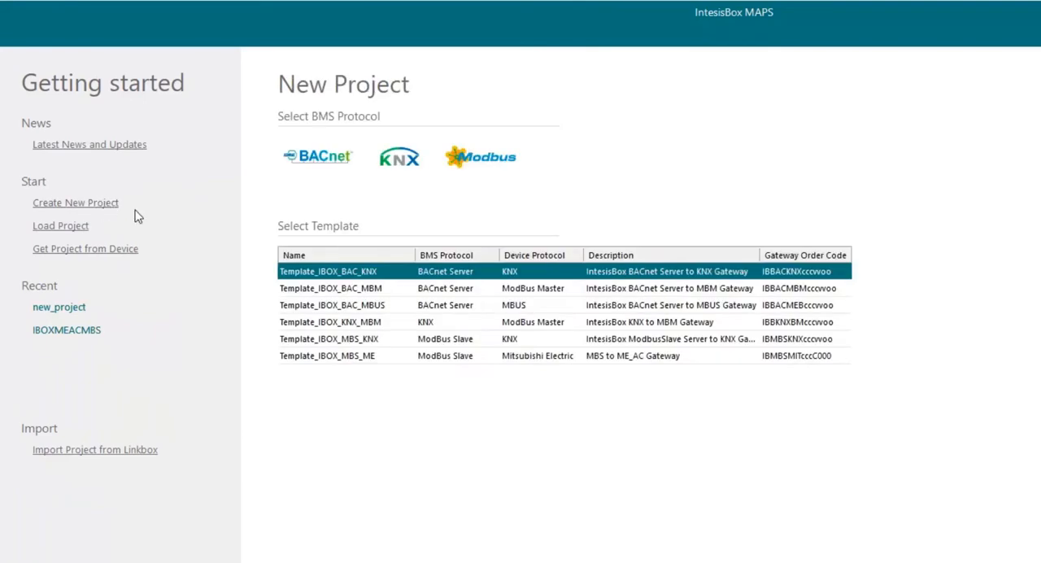
click(318, 156)
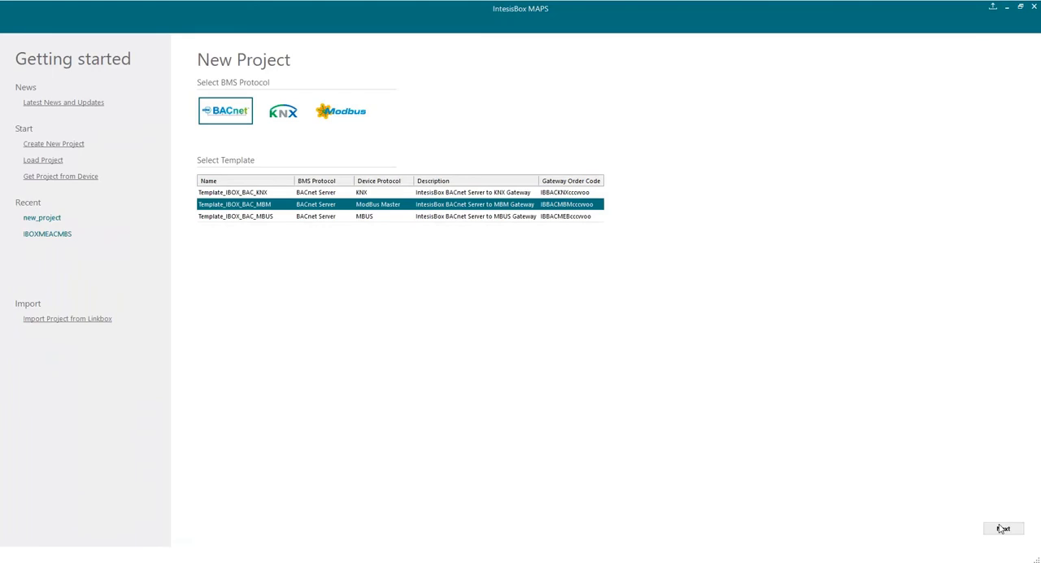
- Create the project from the template and connect to the gateway over USB port COM3
click(1002, 529)
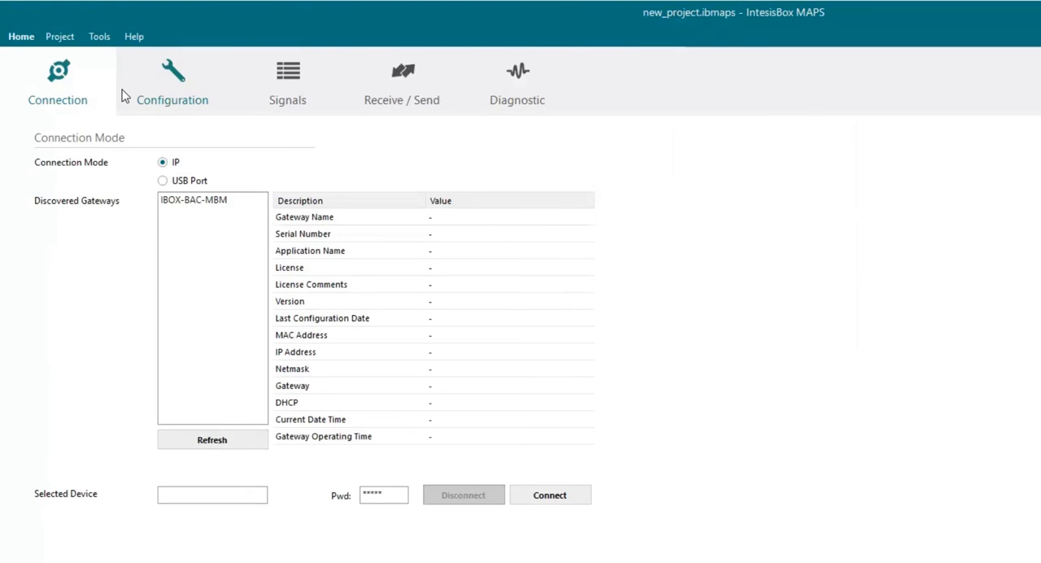
mouse_move(136, 139)
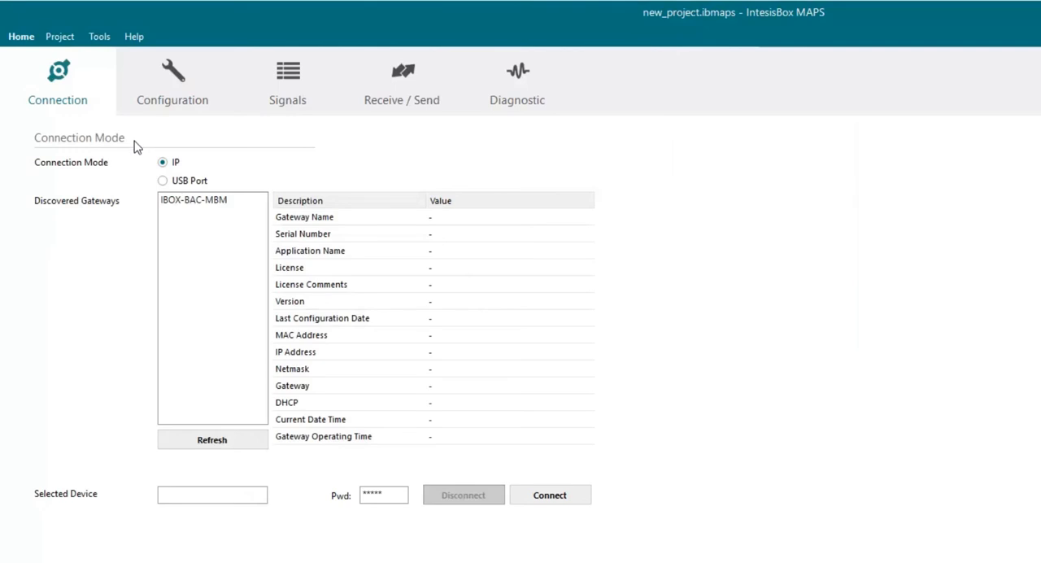
mouse_move(162, 181)
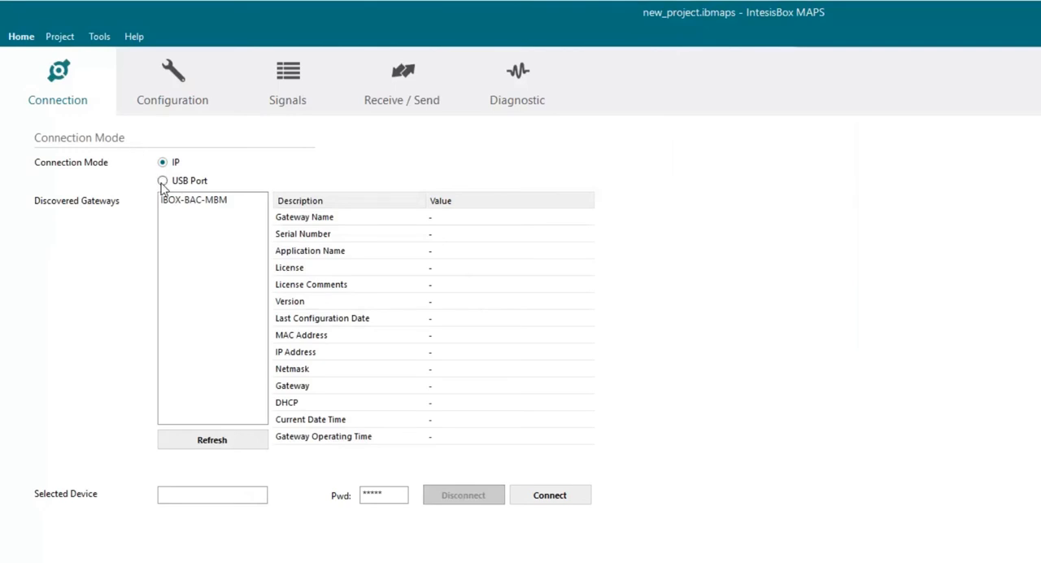
click(163, 181)
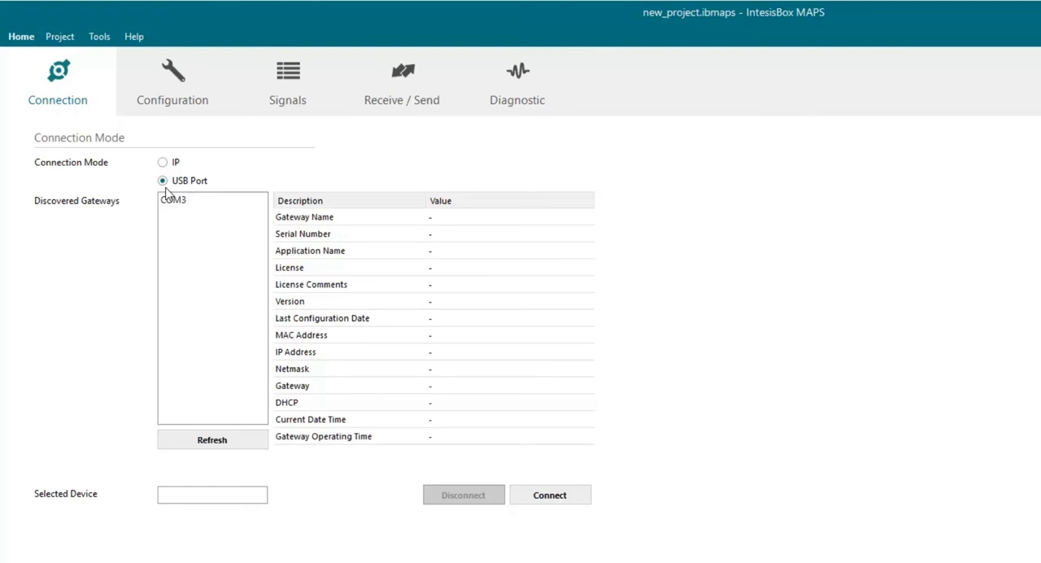
click(173, 199)
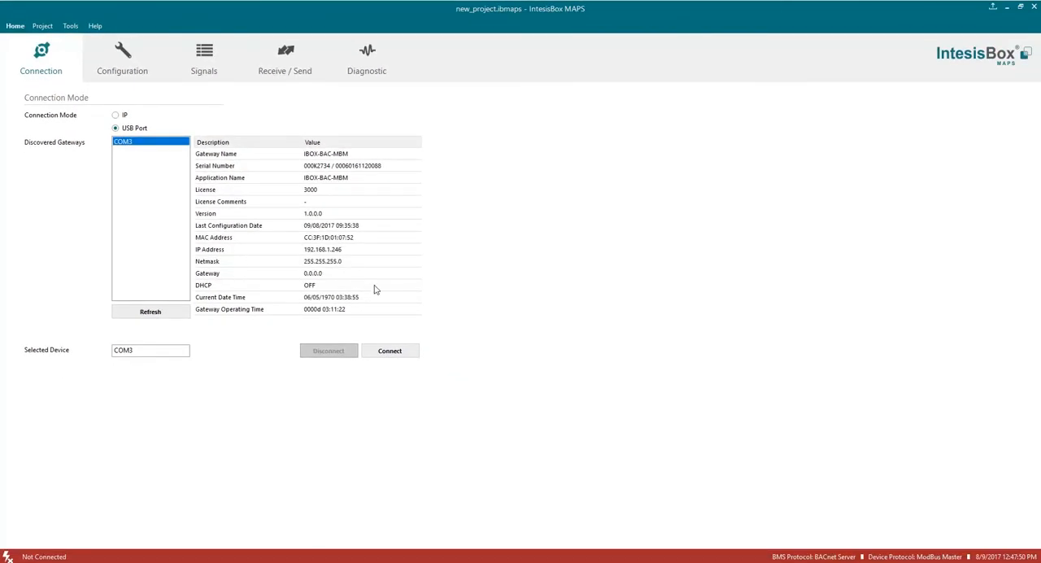
mouse_move(399, 351)
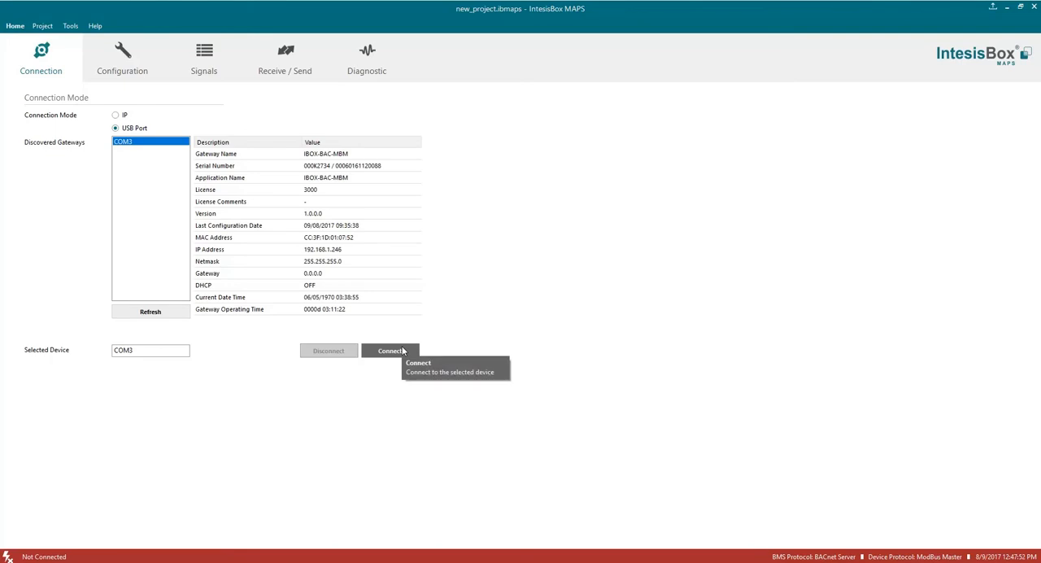
click(391, 350)
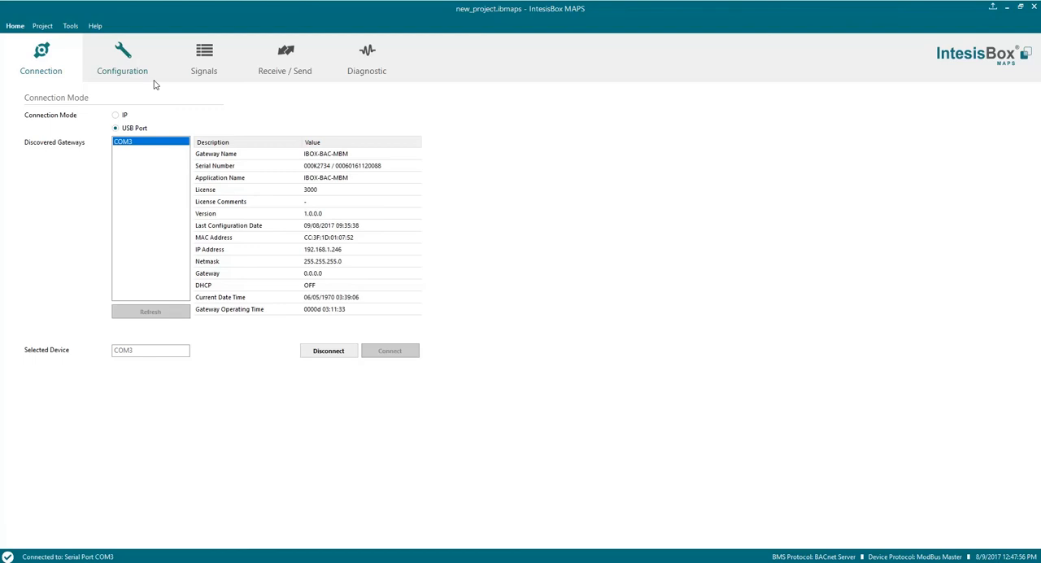
mouse_move(128, 60)
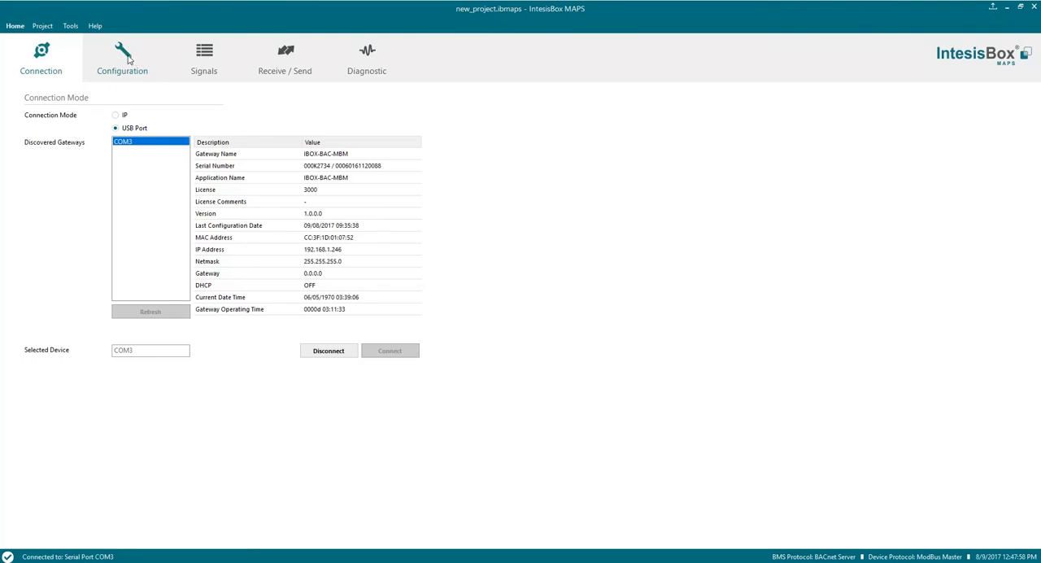
click(122, 57)
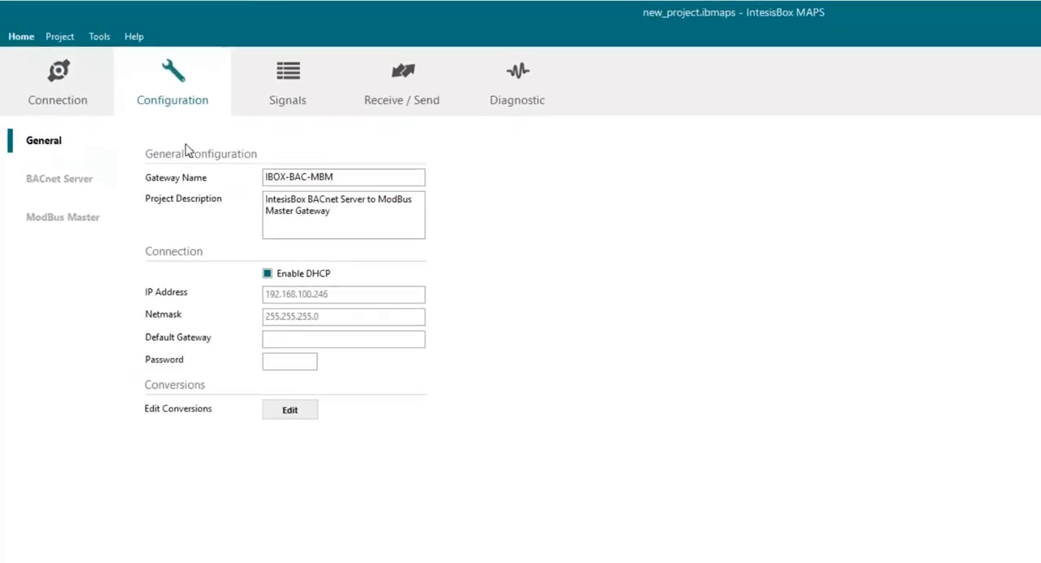
mouse_move(260, 274)
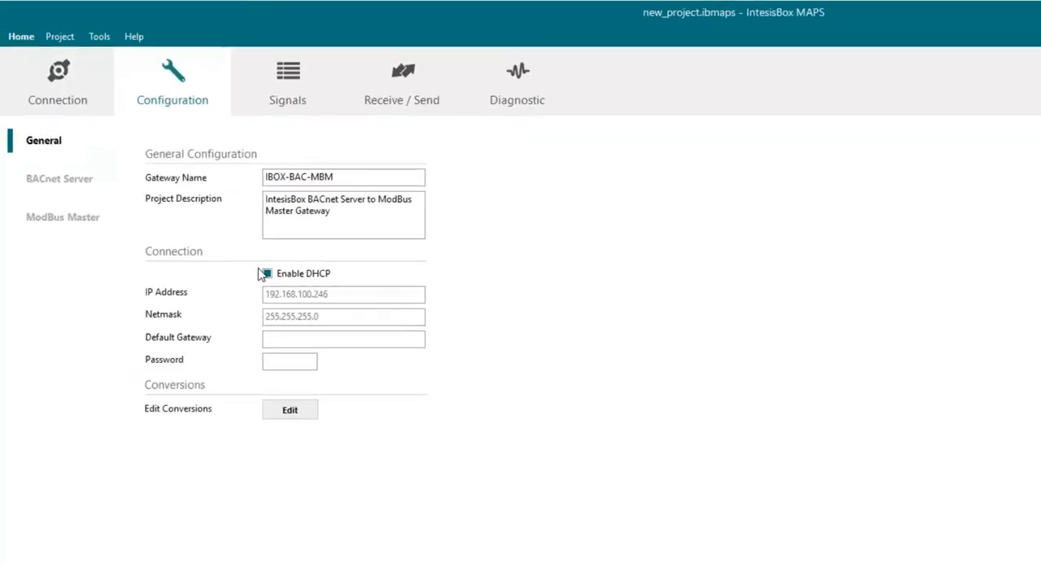
click(267, 273)
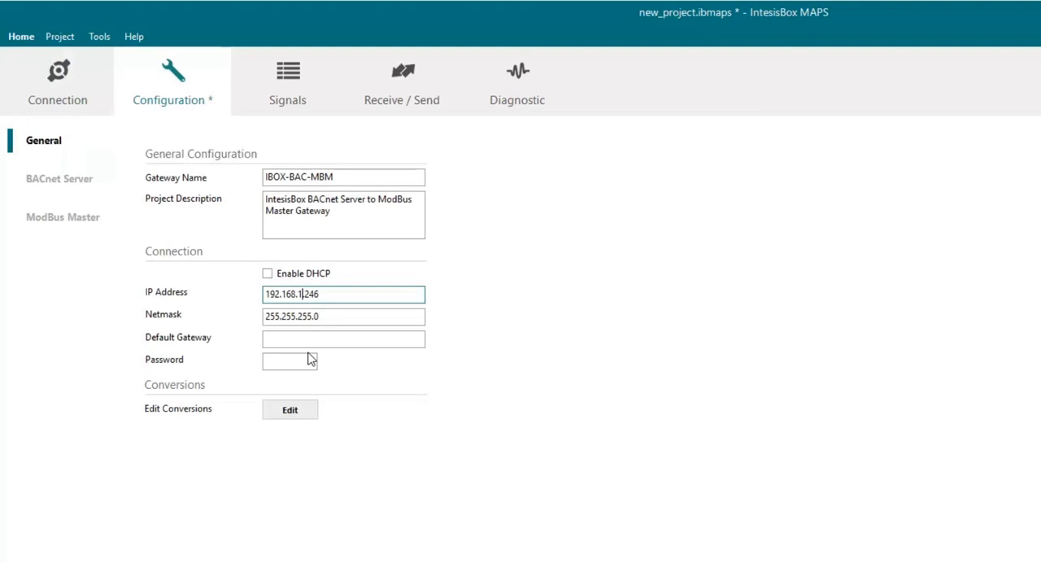
mouse_move(309, 359)
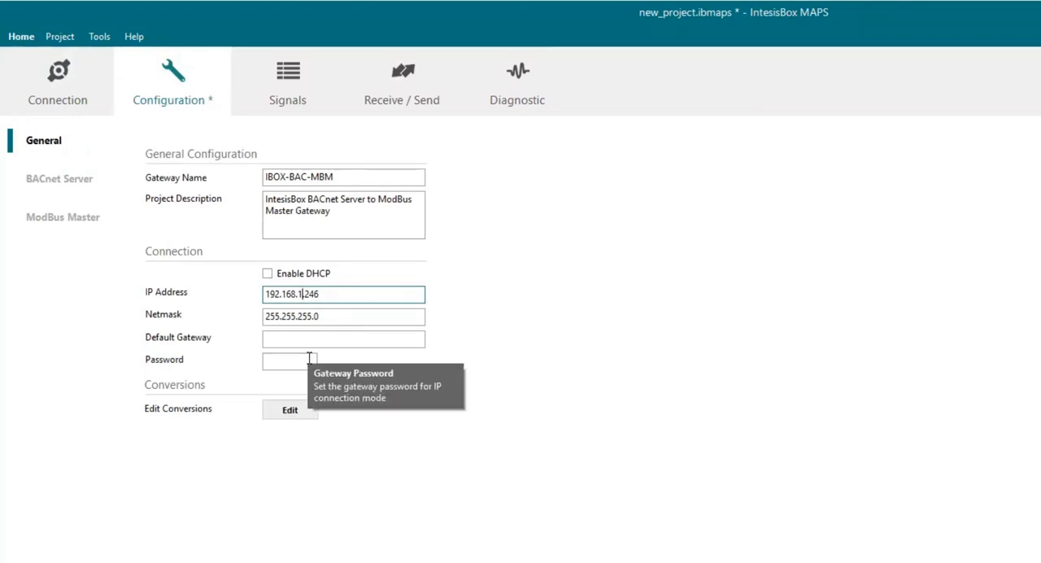
click(290, 360)
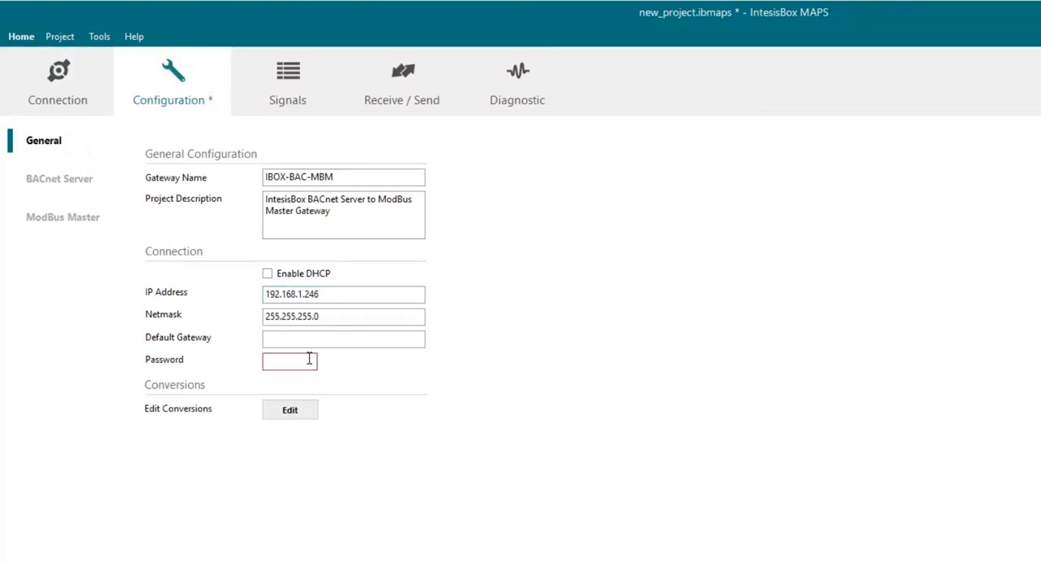
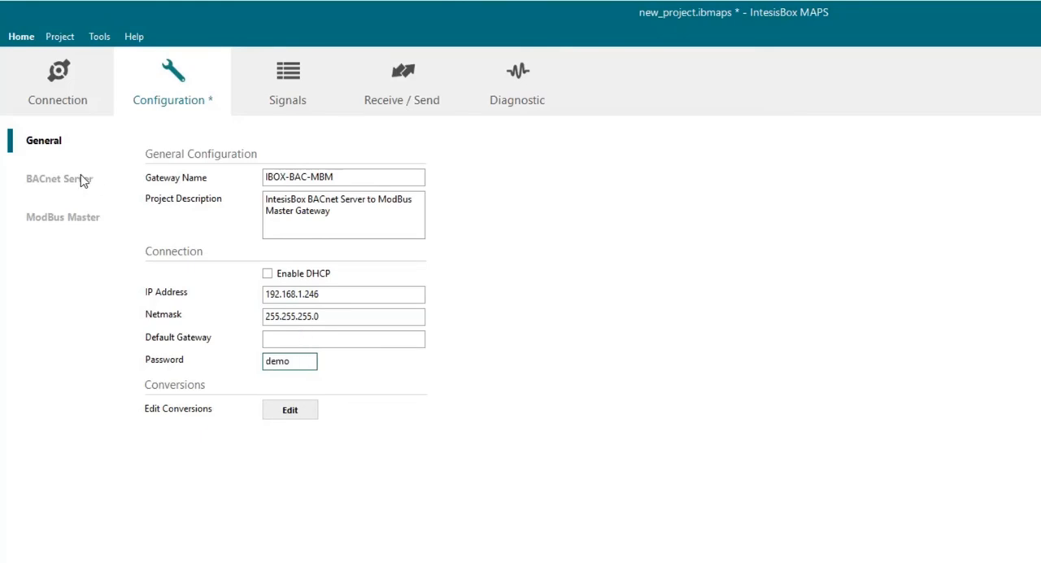
- Review the BACnet Server settings with Show Advanced Configuration toggled
click(58, 178)
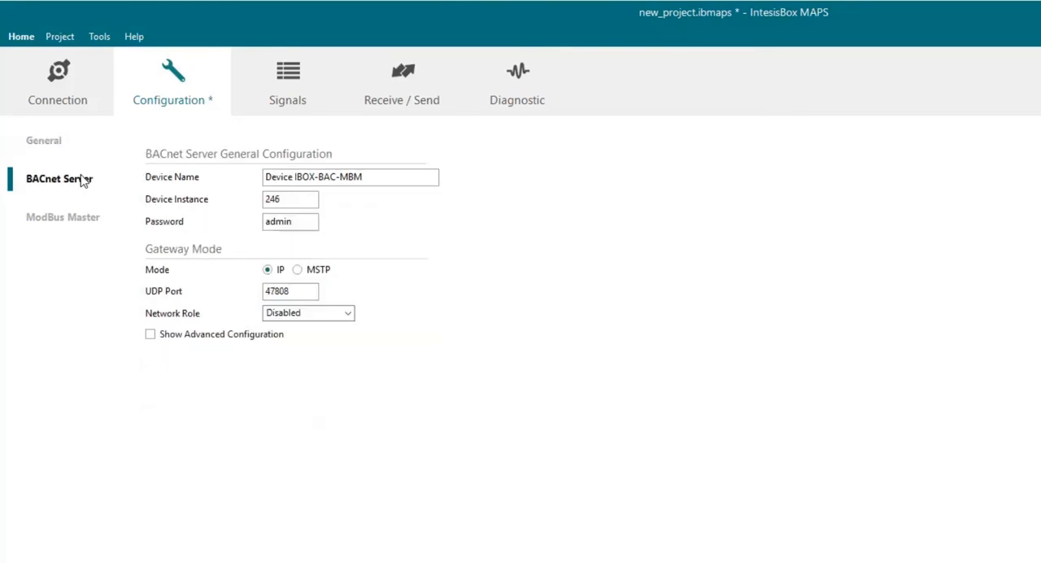
mouse_move(150, 181)
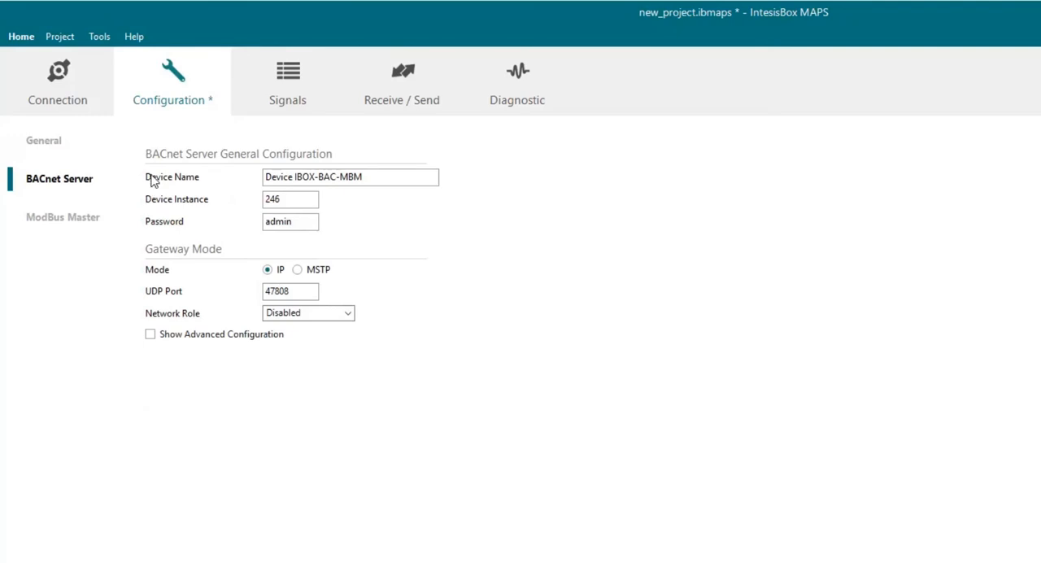
mouse_move(152, 221)
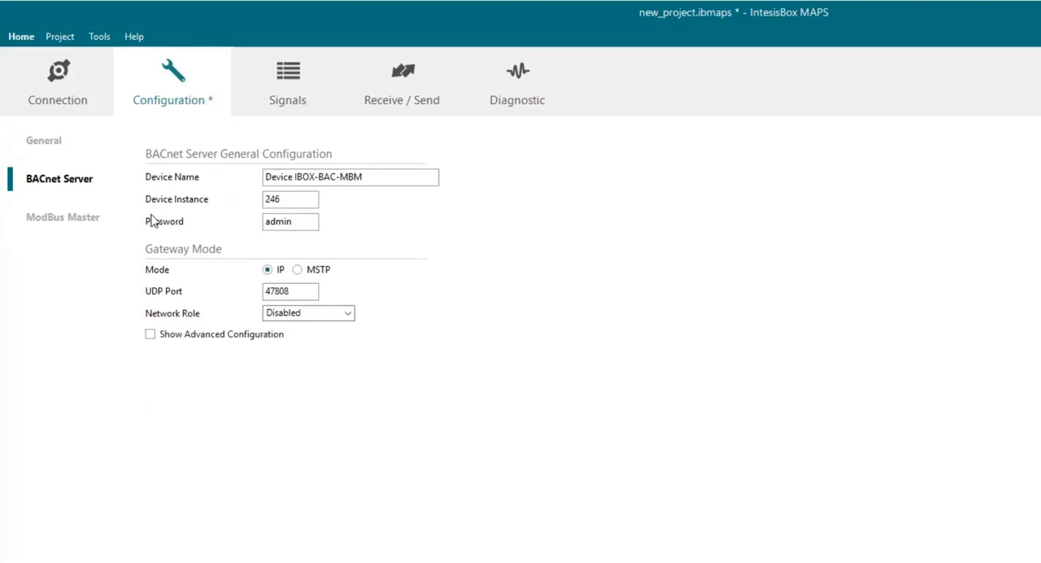
mouse_move(149, 289)
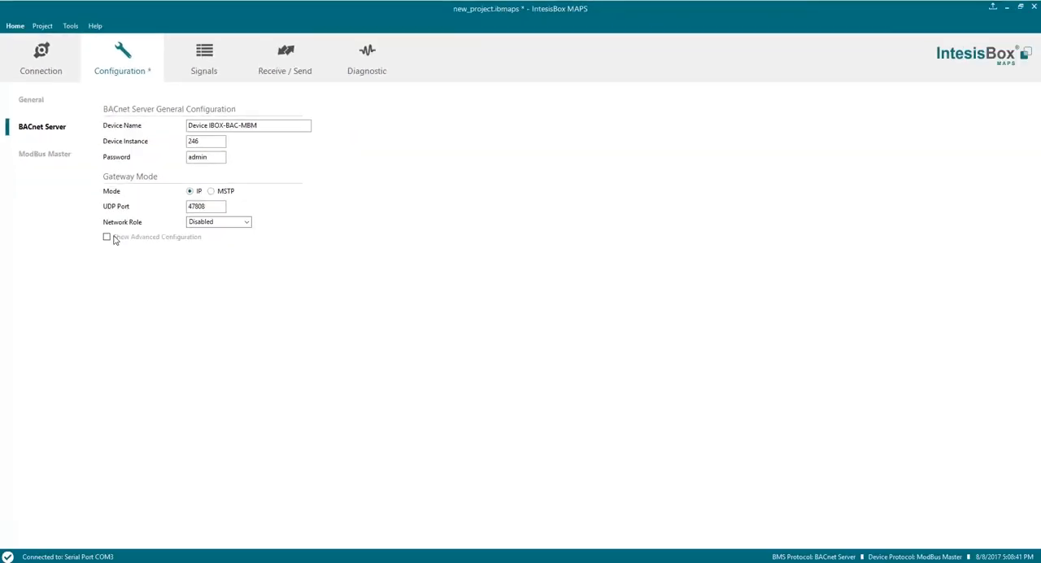
click(107, 236)
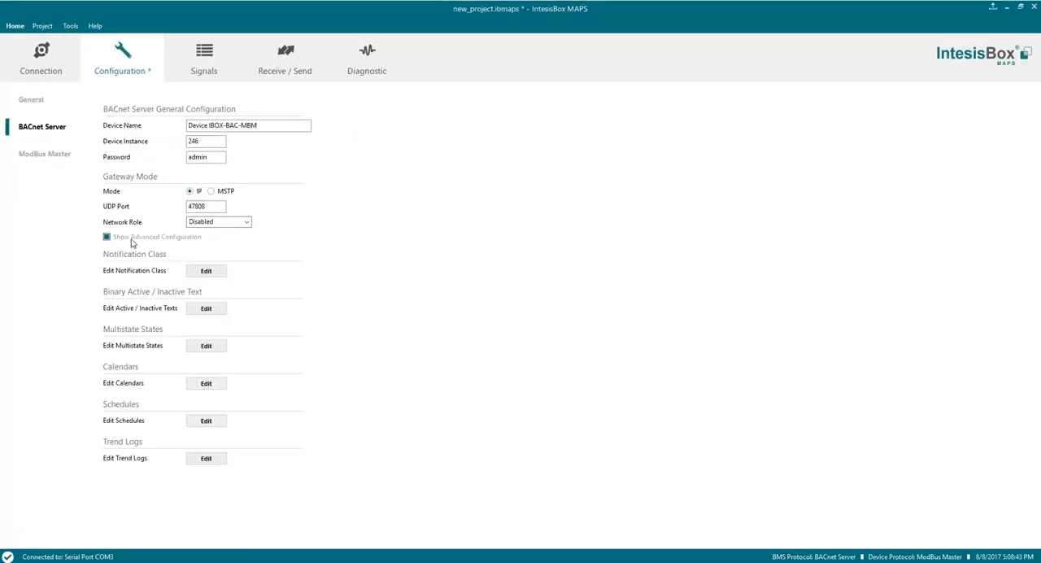
click(106, 237)
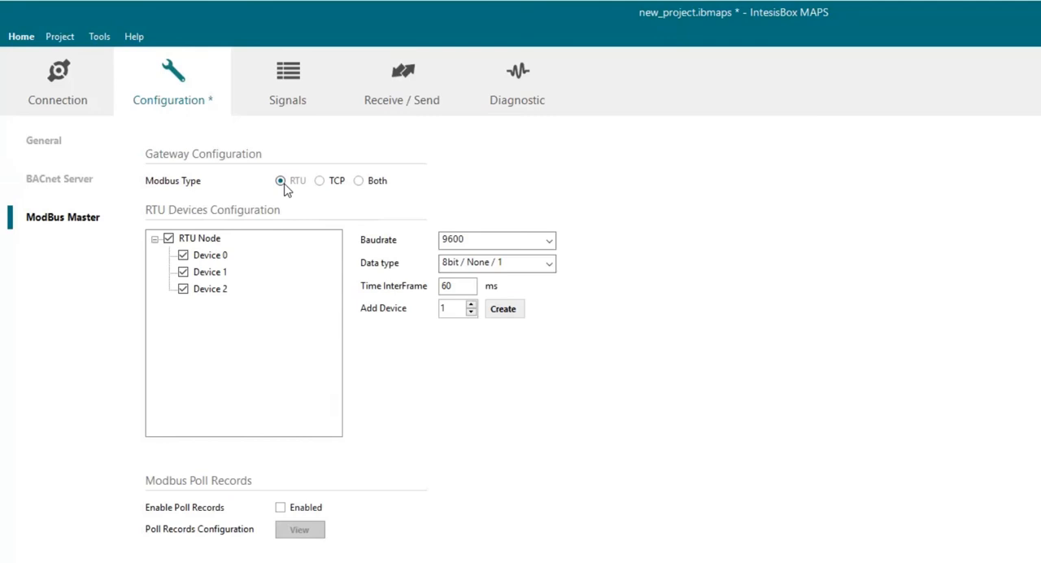
- Cycle the Modbus type through TCP and both, settling on RTU-only
click(320, 180)
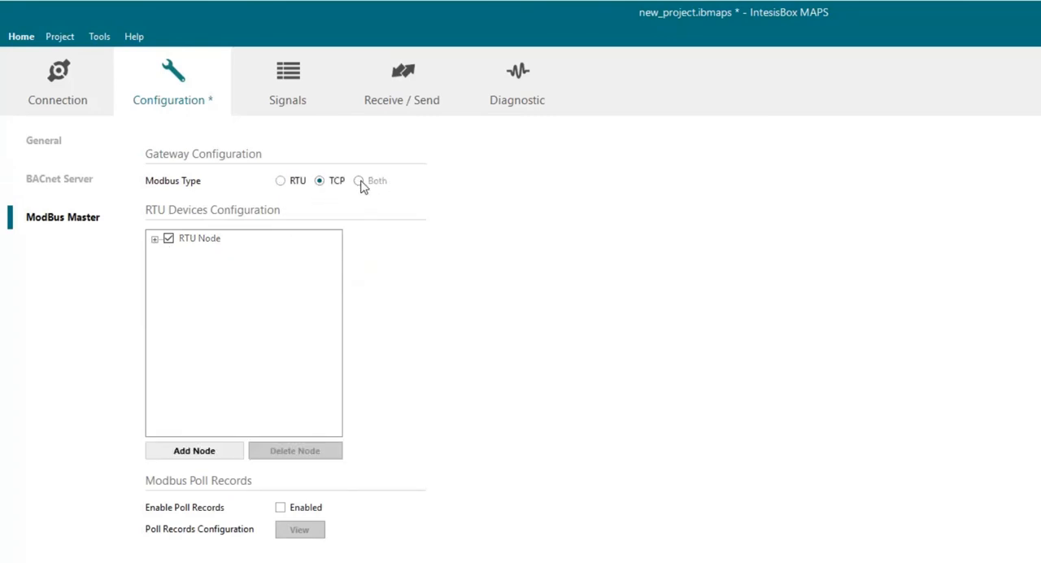
click(358, 180)
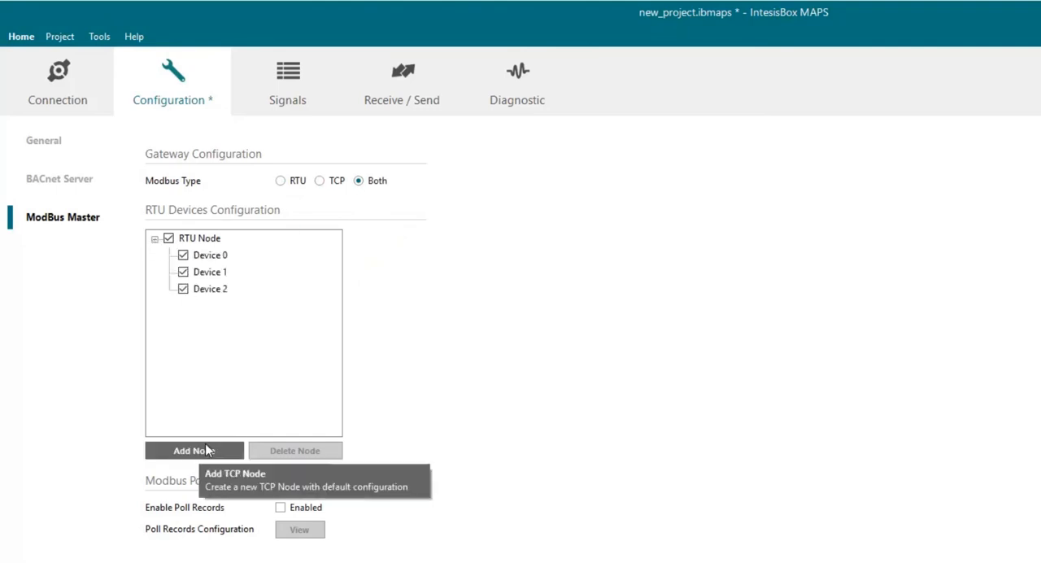
mouse_move(220, 450)
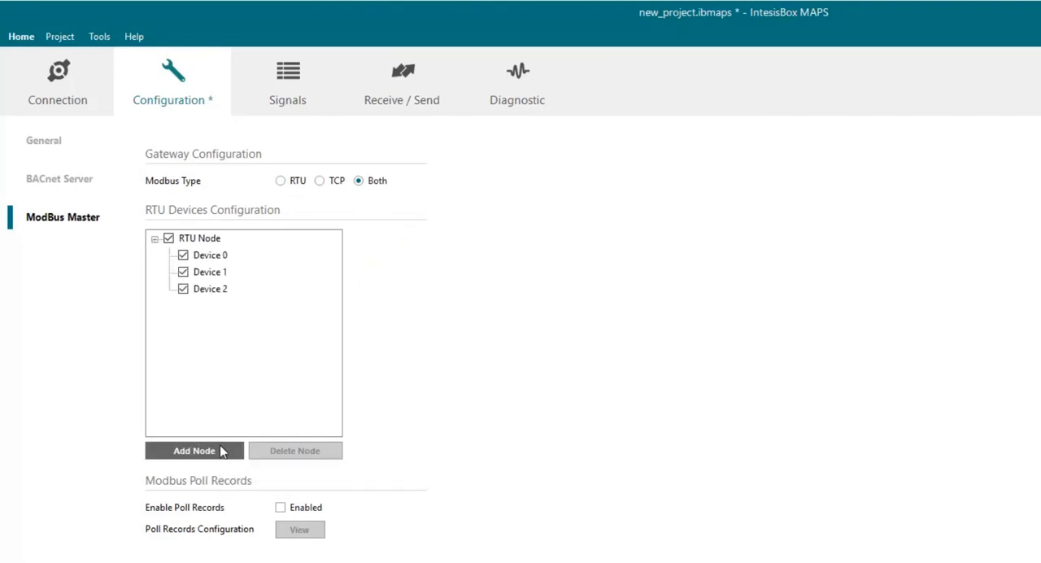
mouse_move(283, 180)
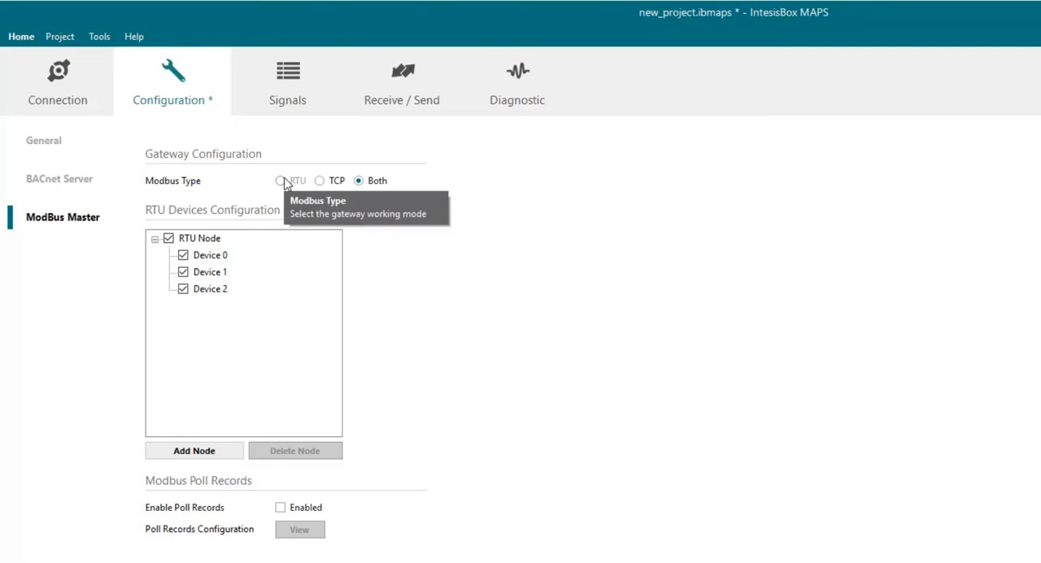
click(280, 180)
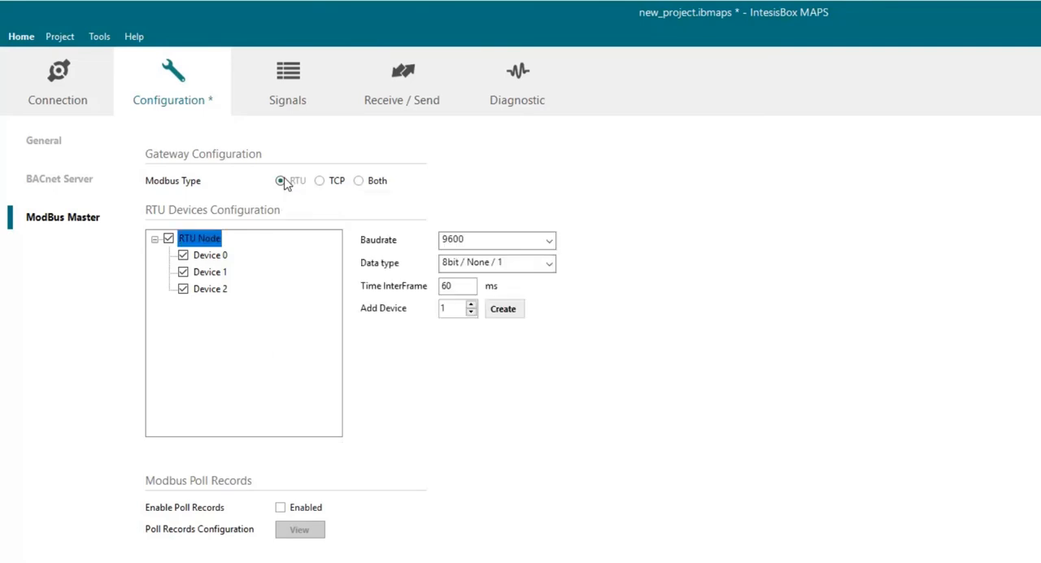
- Delete Device 1 and Device 2 and rename Device 0 to ME-AC-MBS-1
click(210, 272)
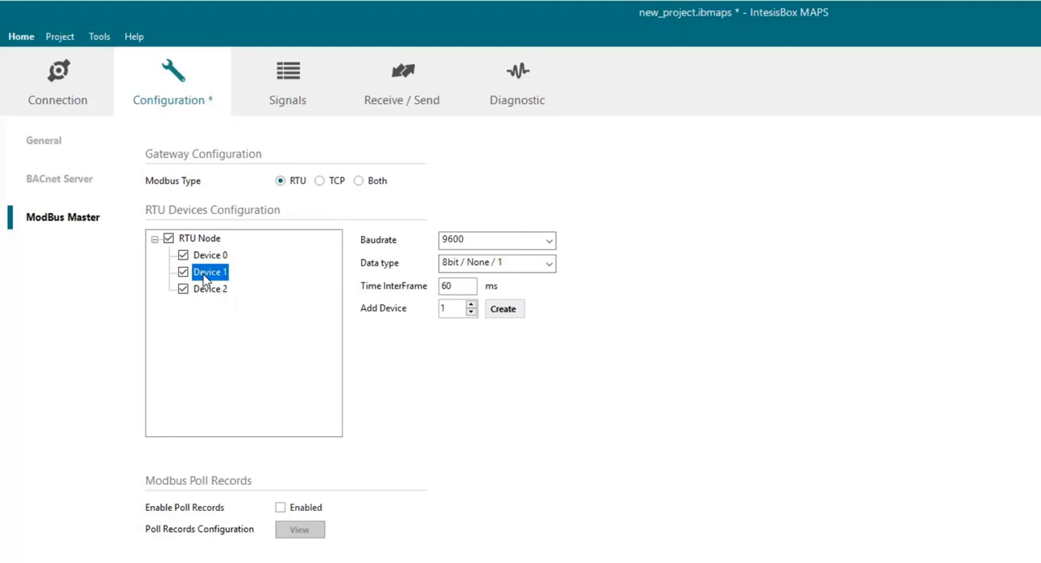
click(210, 289)
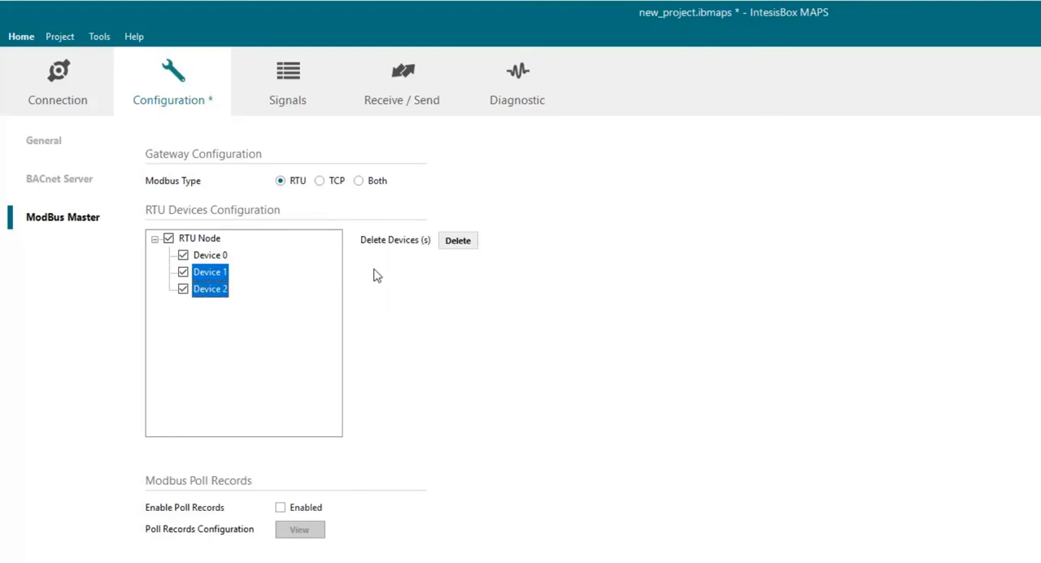
click(457, 240)
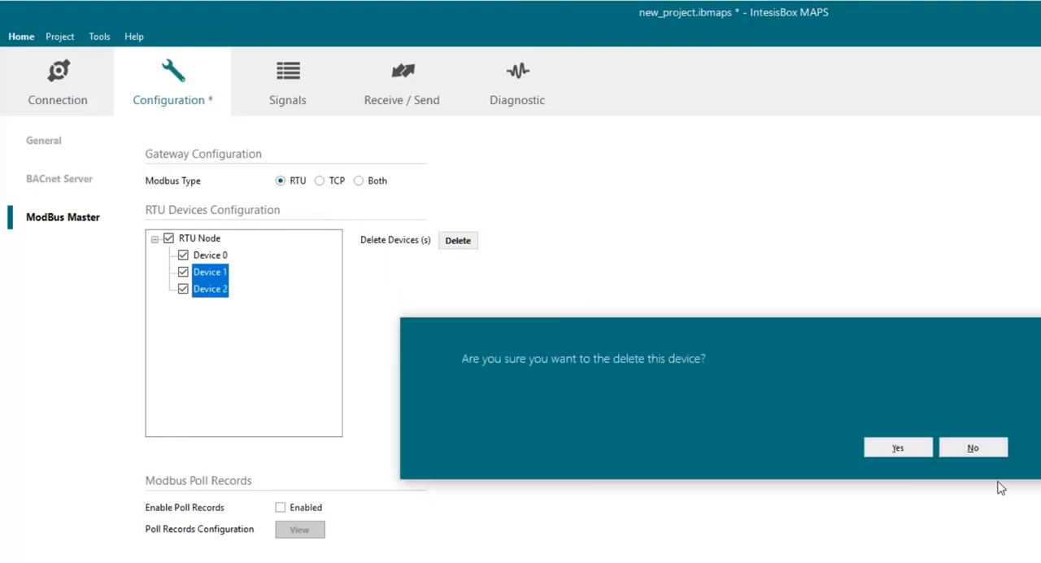
click(897, 447)
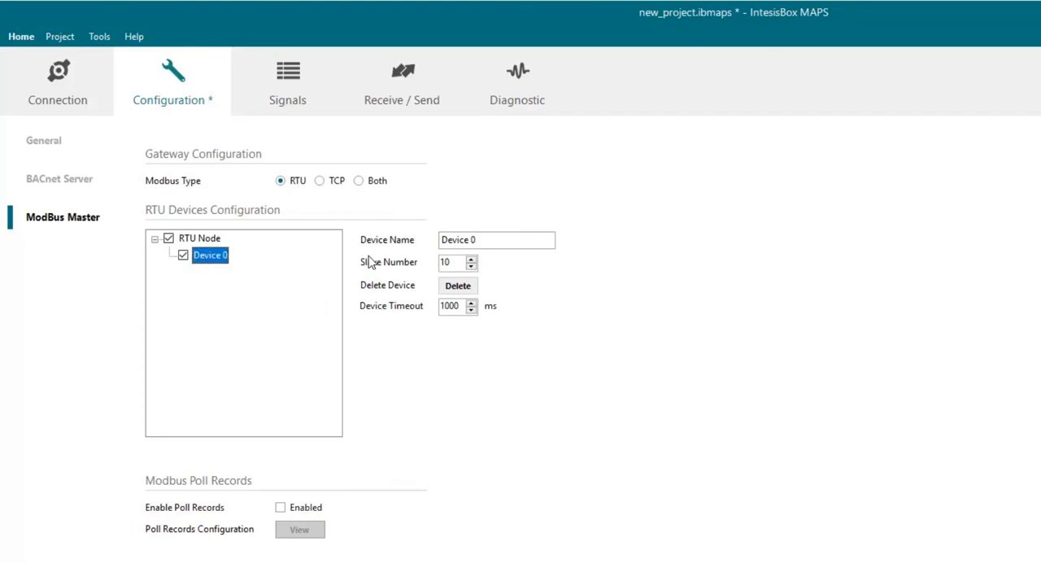
click(497, 239)
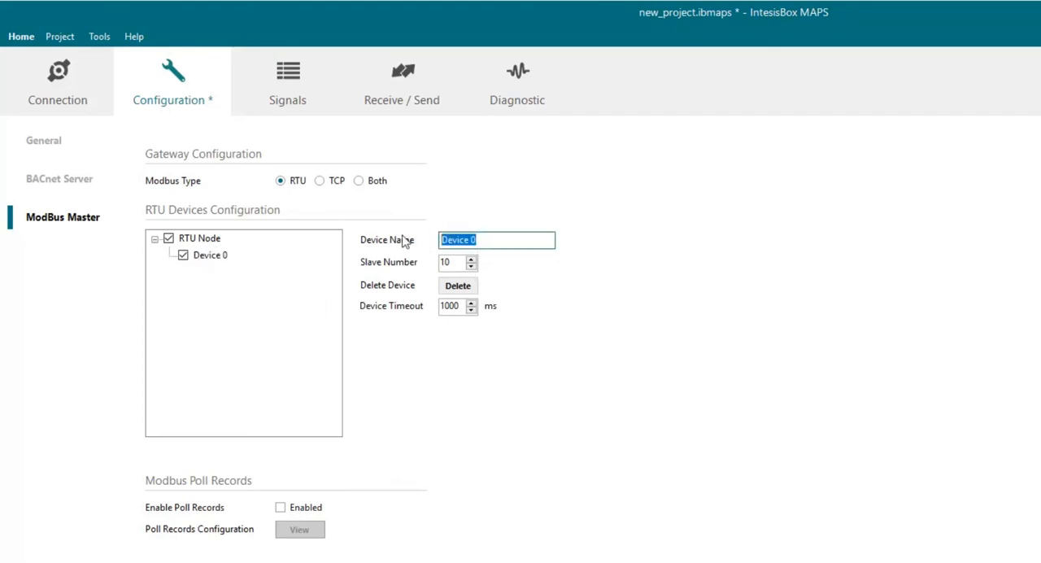
text(ME-AC-MBS-1)
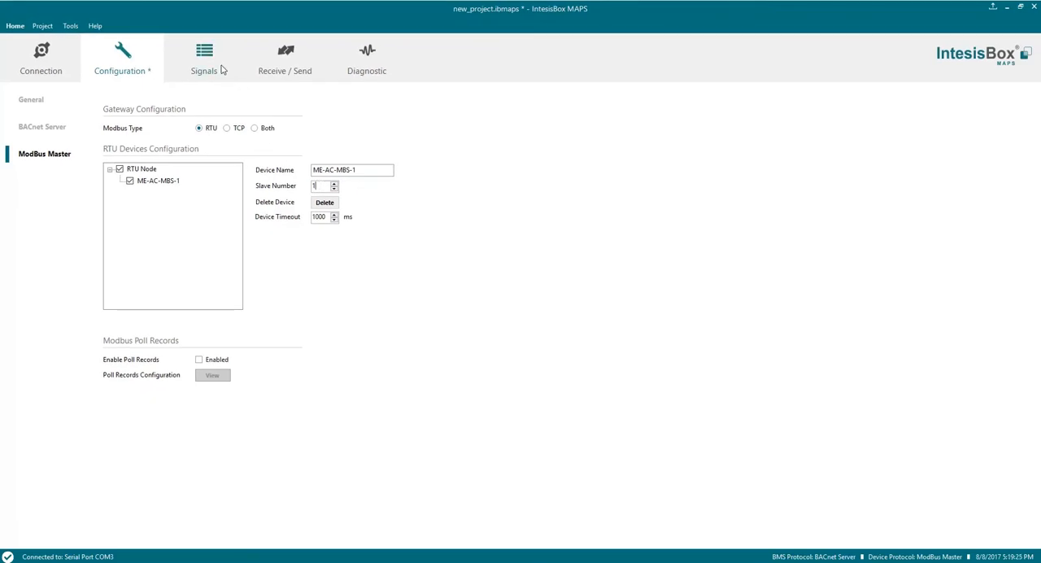
- Add the new analog value signal rows in the Signals table and activate New Object_9
click(204, 57)
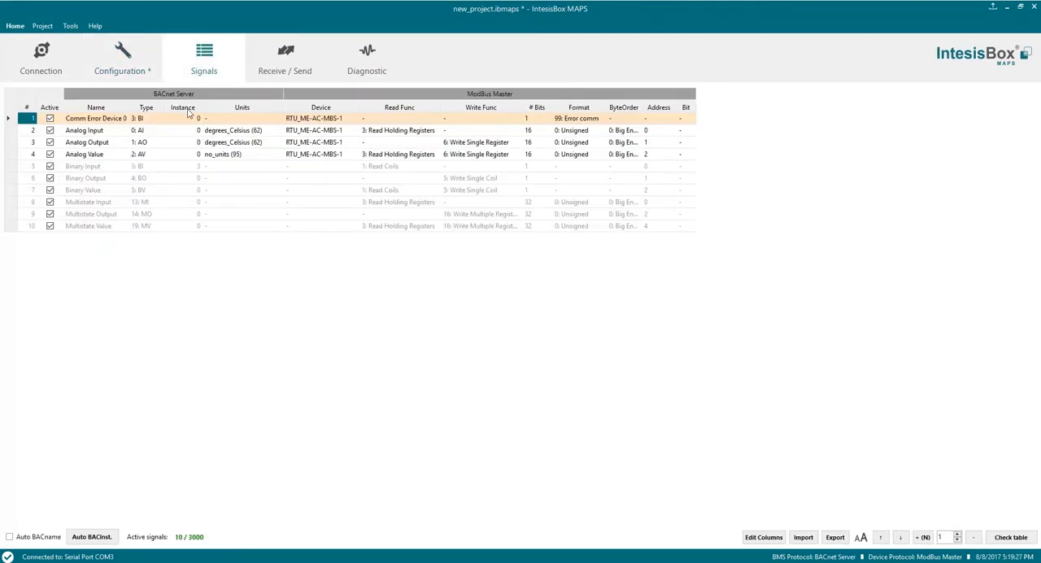
mouse_move(12, 171)
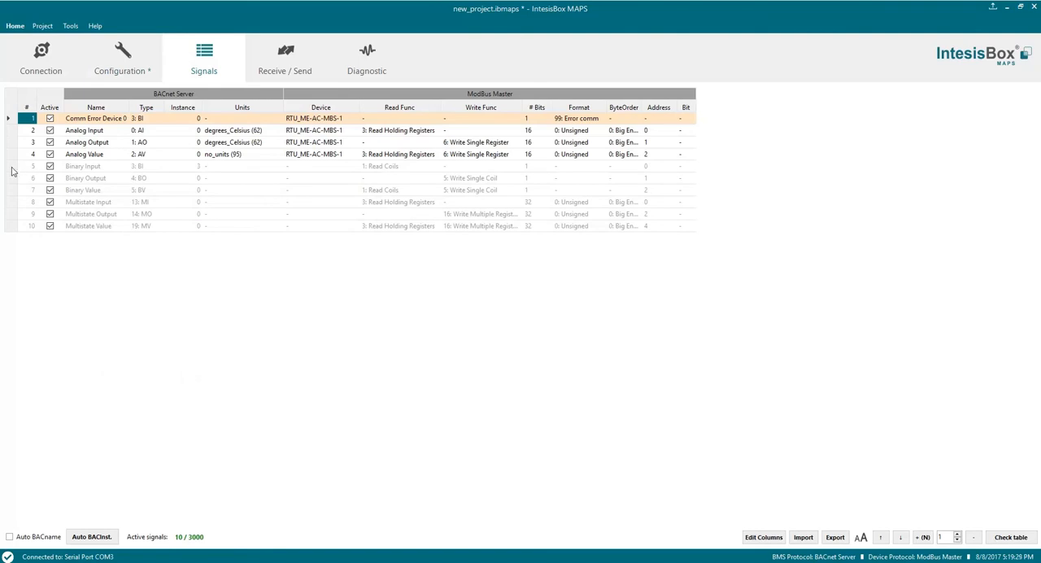
click(83, 166)
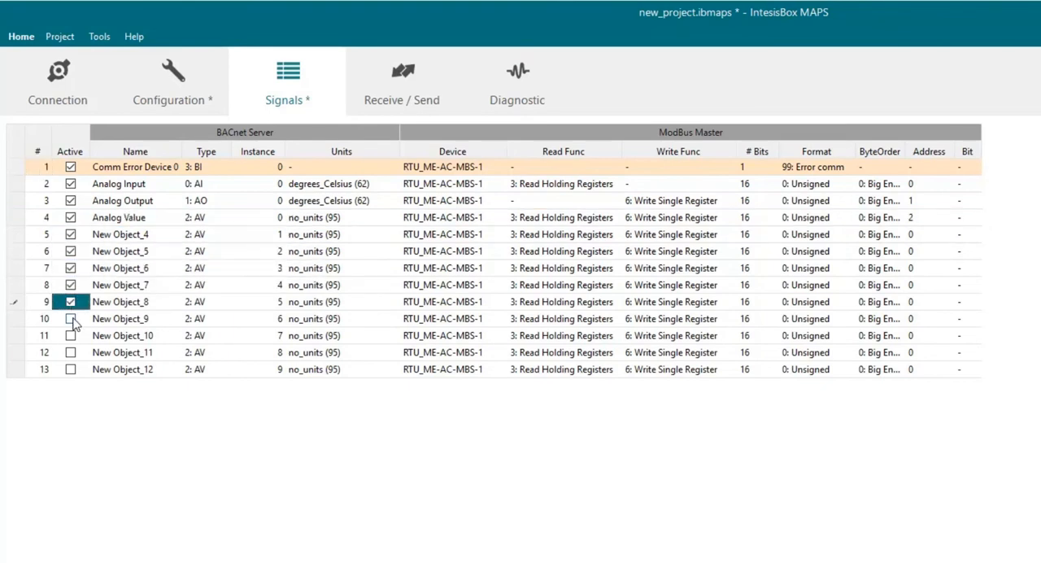
click(70, 368)
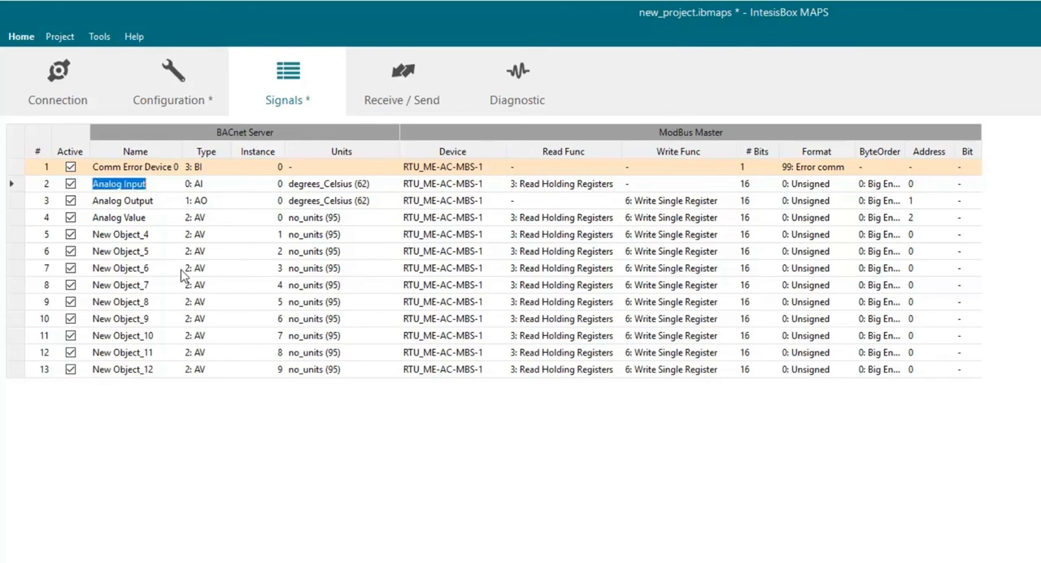
- Name the signals OnOff through Setpoint_status, Room_Temperature and ErrorCode
text(OnOff_status)
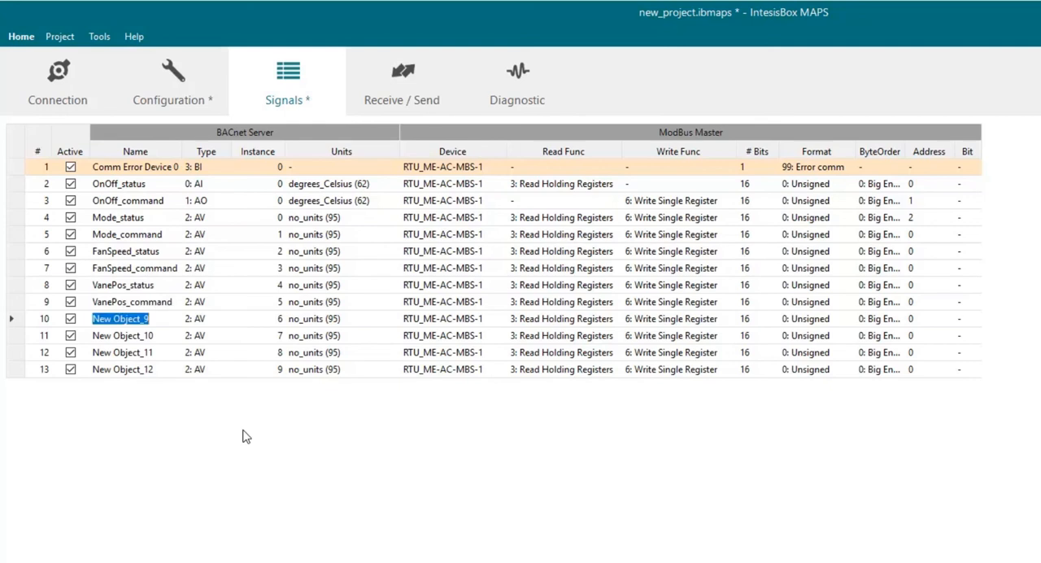
text(Setpoint_status)
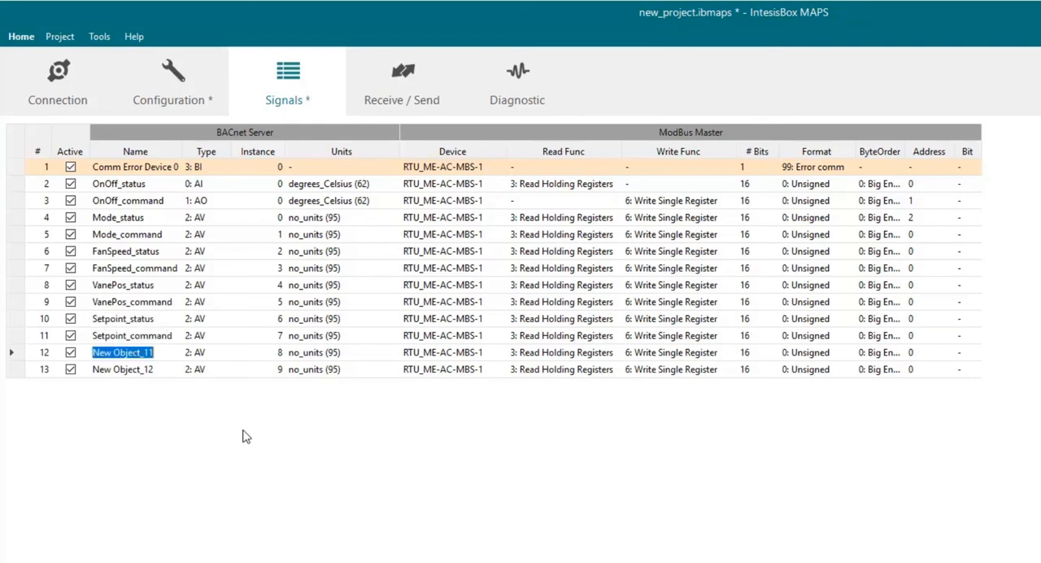
text(Room_Temperature)
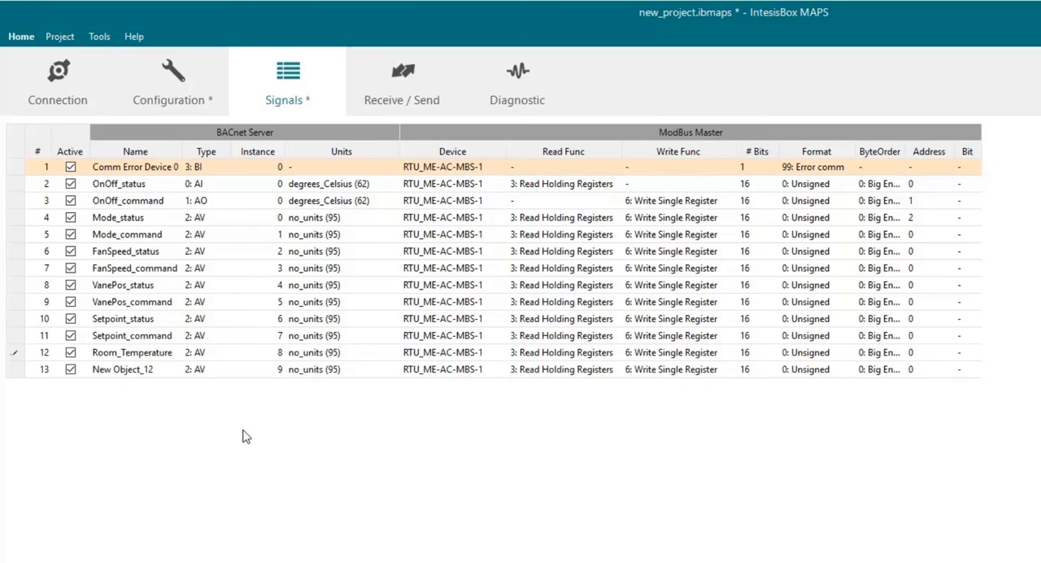
text(ErrorCode)
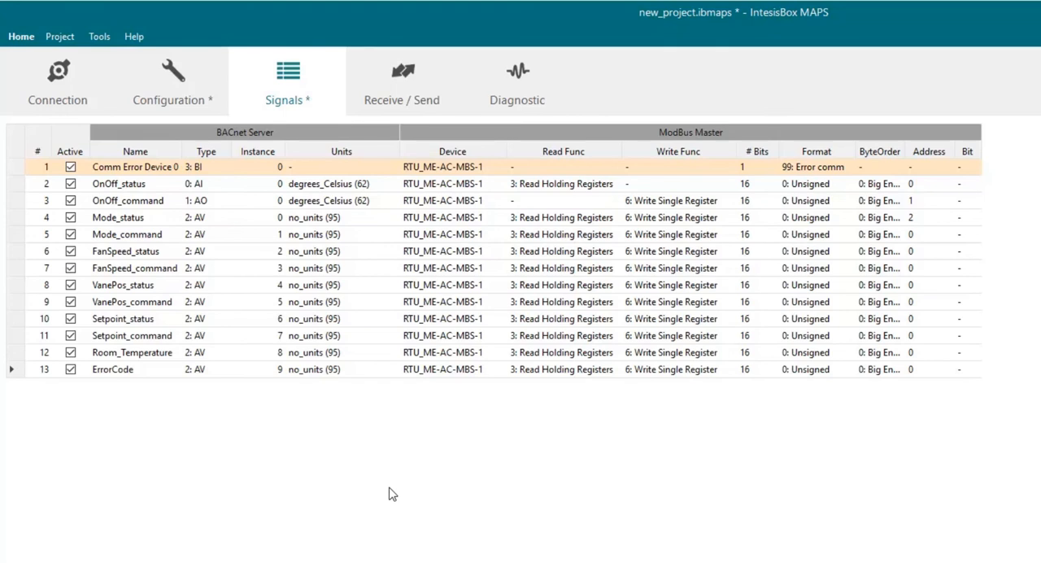
mouse_move(222, 225)
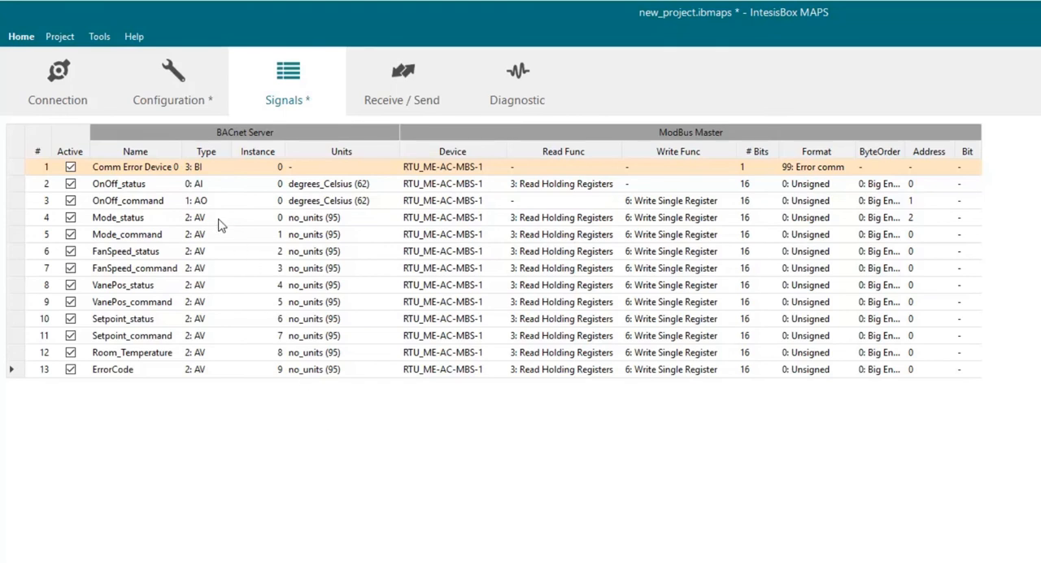
- Make Mode_status a multistate input (13: MI) and the other read signals analog inputs (0: AI)
click(225, 217)
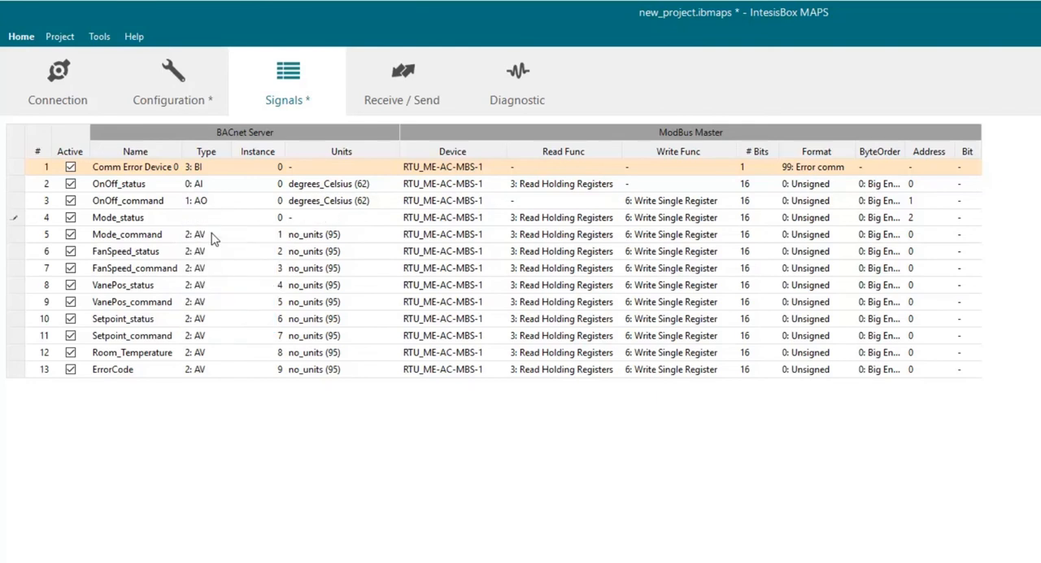
click(205, 234)
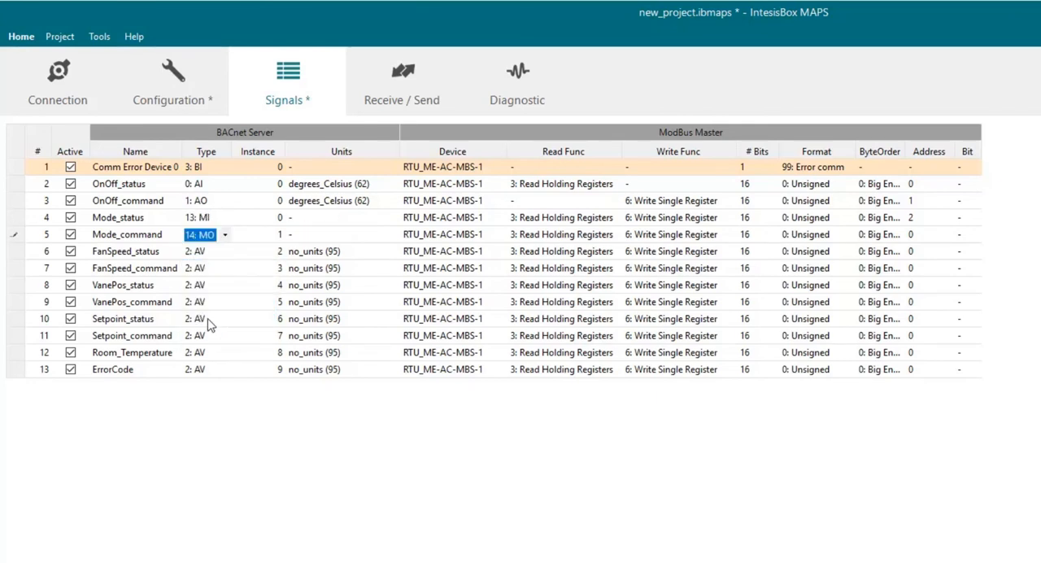
click(200, 251)
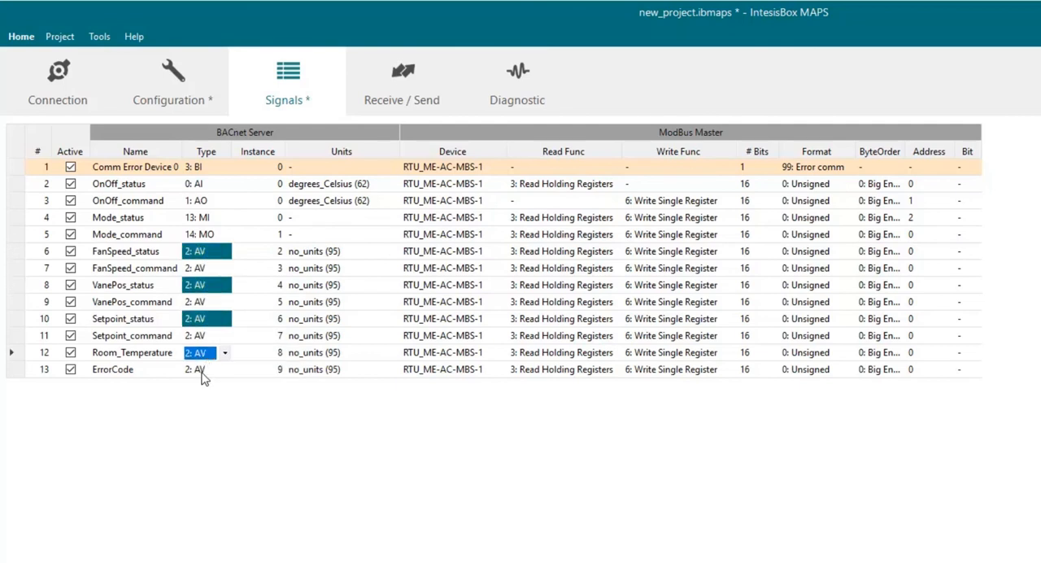
click(224, 369)
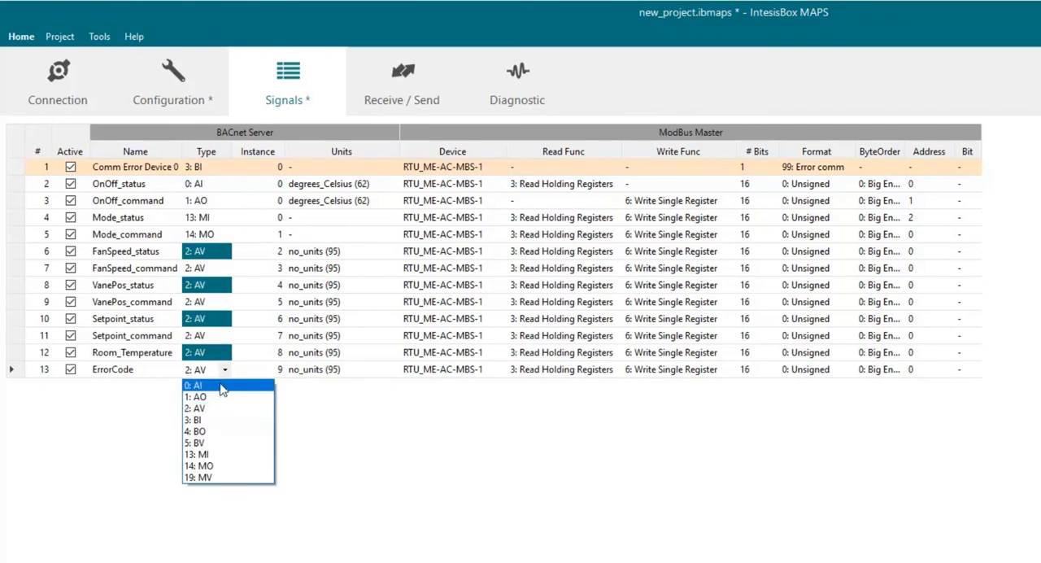
click(199, 384)
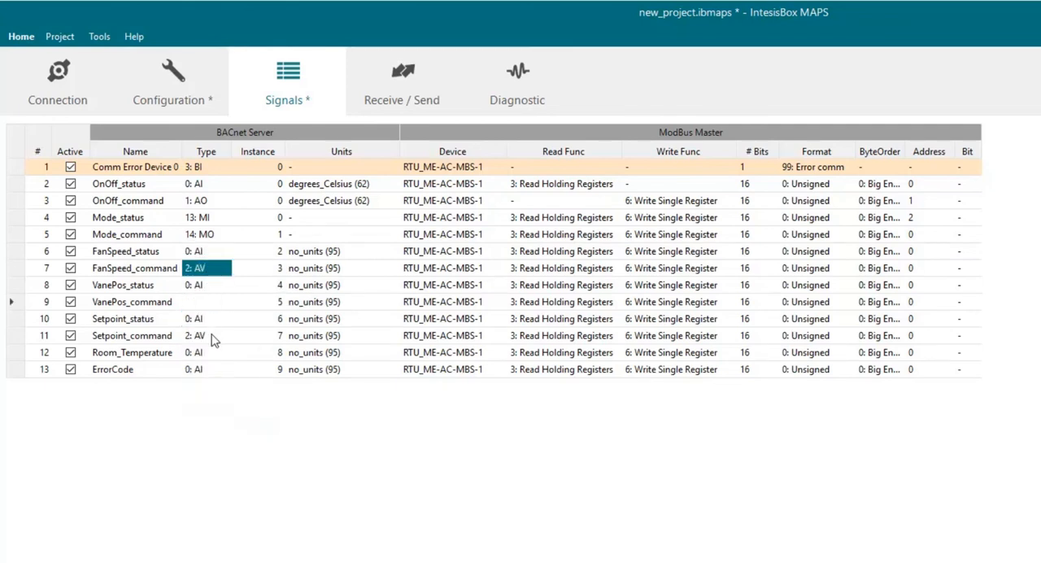
- Make the command signals analog outputs (1: AO)
click(205, 335)
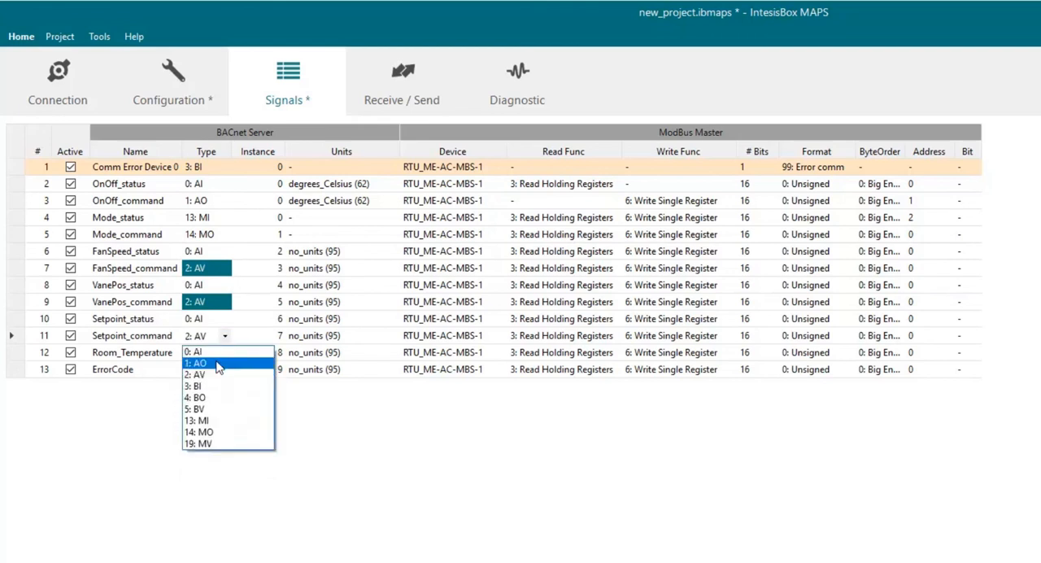
click(198, 362)
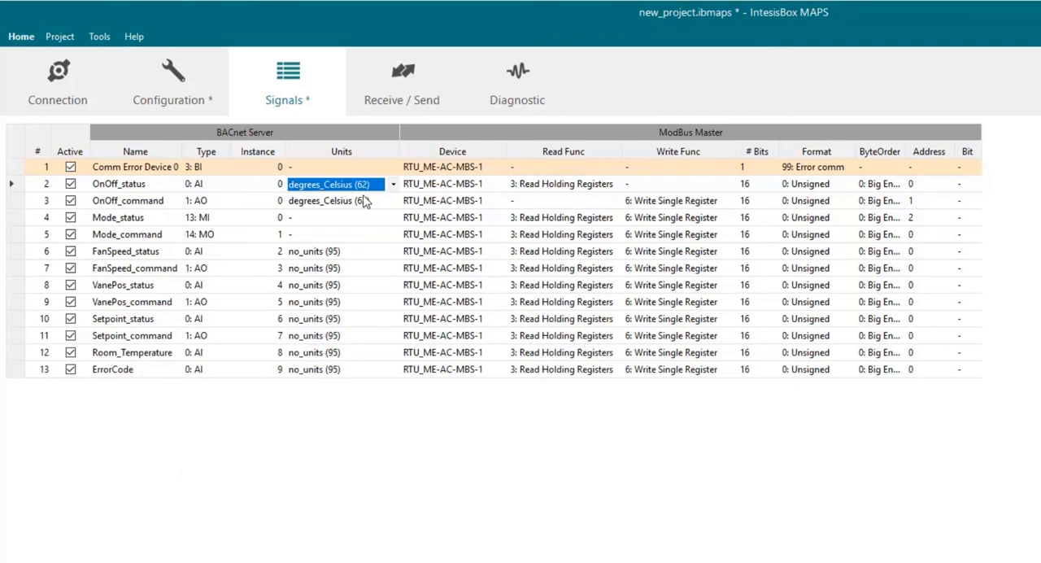
- Set OnOff_status and OnOff_command units to no_units (95)
click(393, 183)
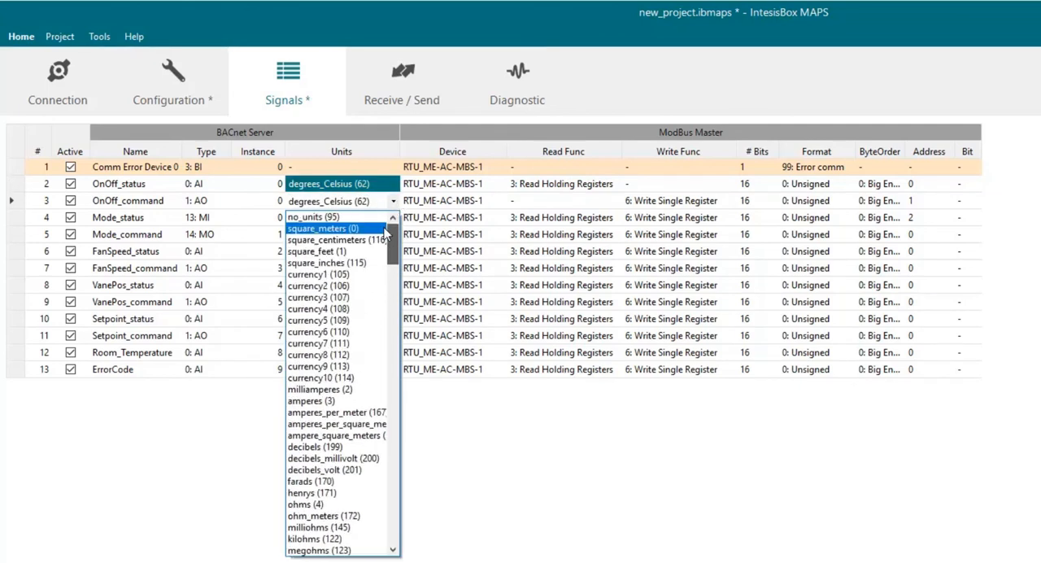
click(313, 216)
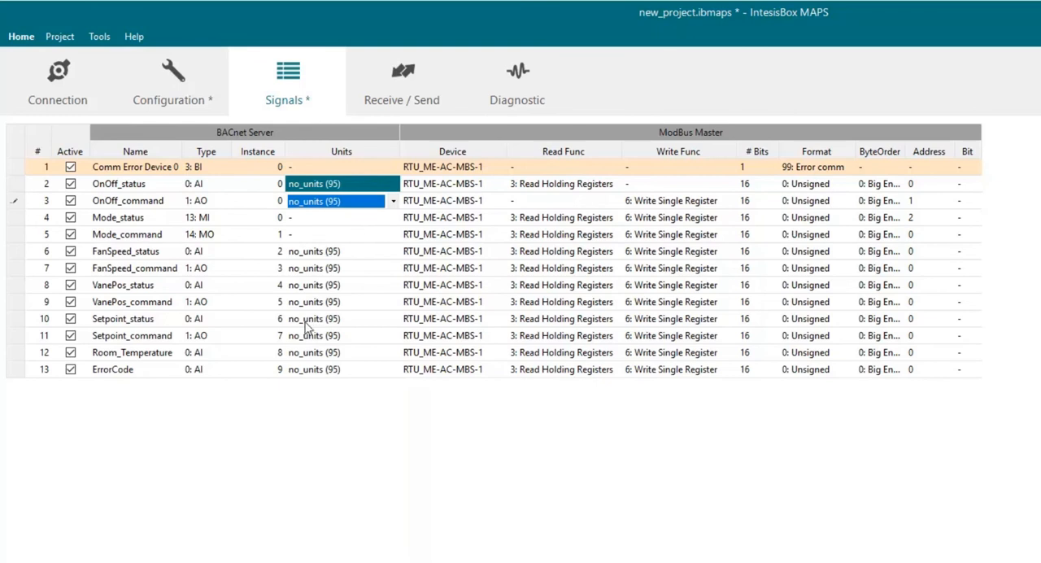
mouse_move(314, 335)
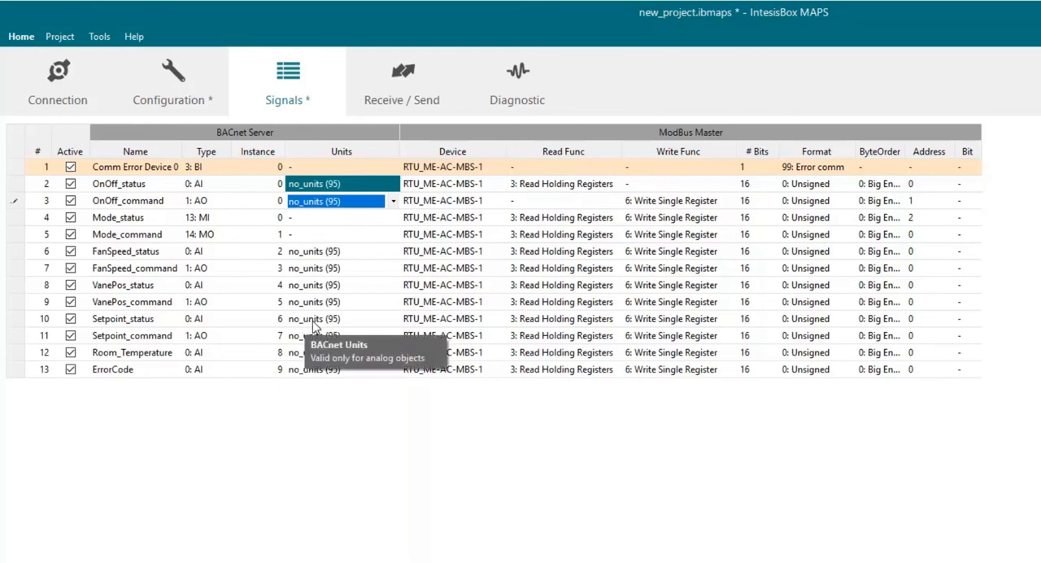
click(334, 335)
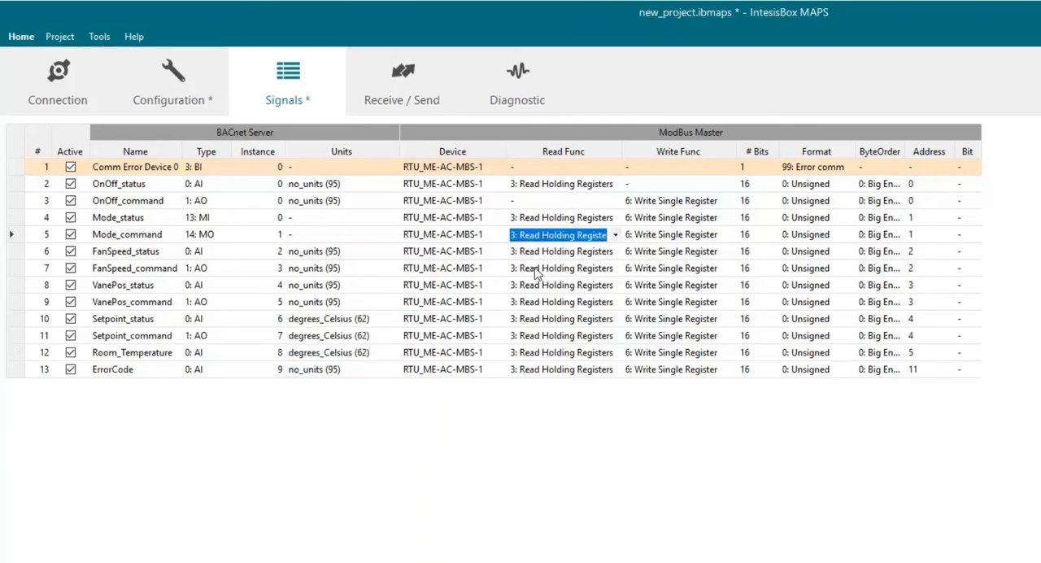
- Remove the read function from Mode_command so it is write-only
click(615, 335)
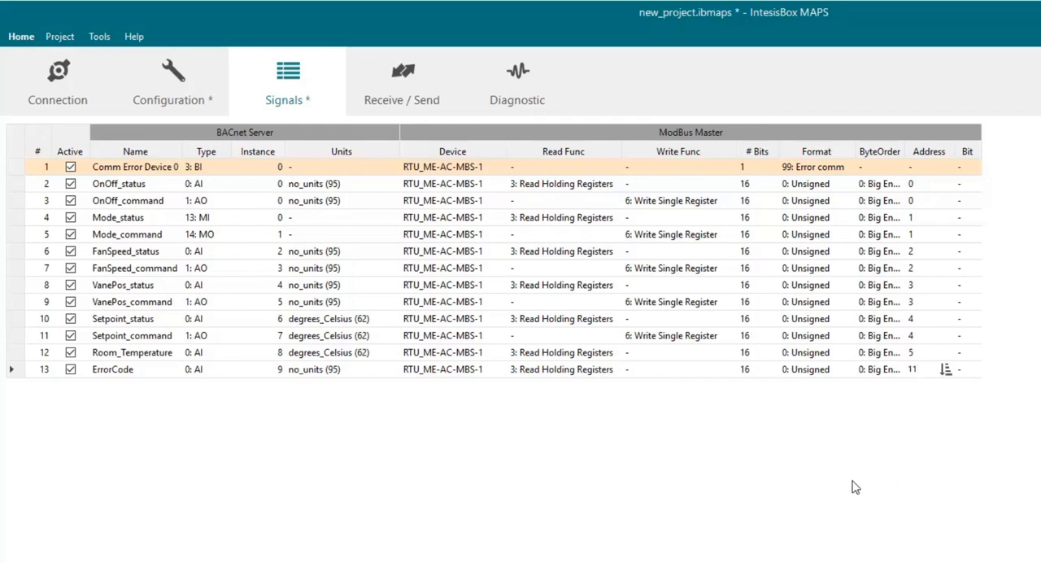
- Send the project to the gateway from Receive / Send, confirm, and dismiss the 'Download complete' notice
click(401, 82)
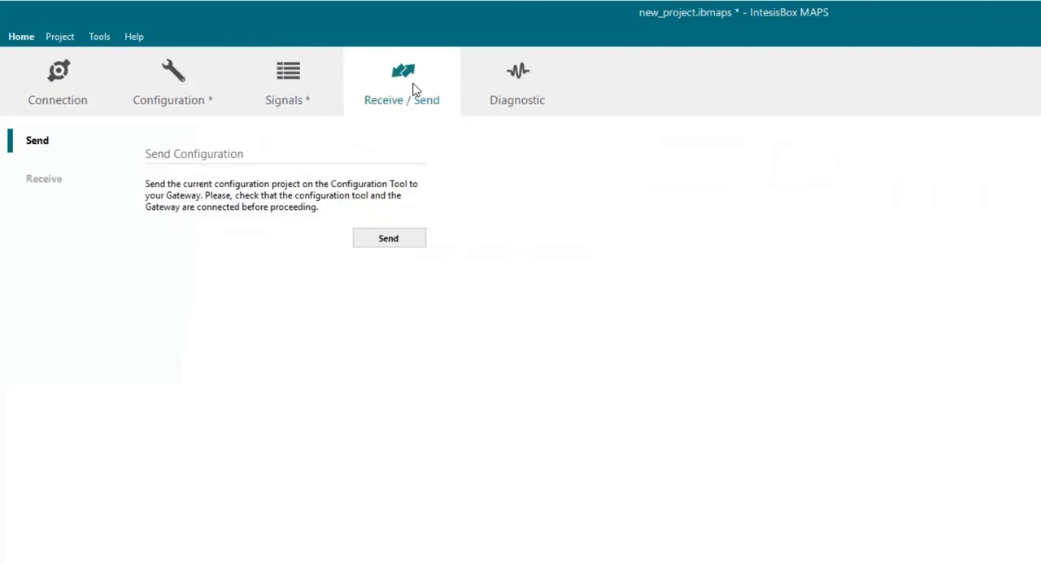
click(388, 237)
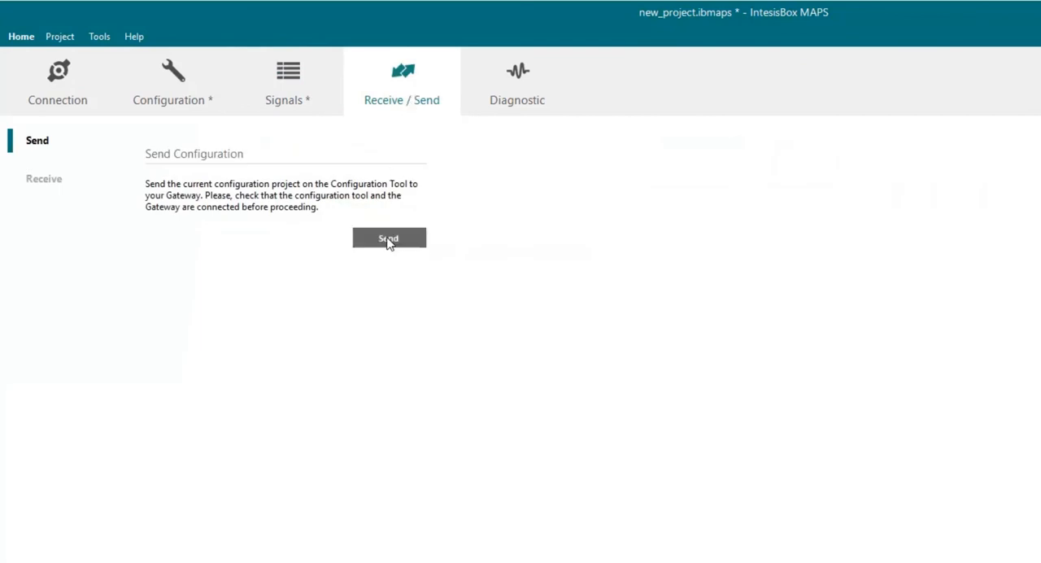
click(389, 237)
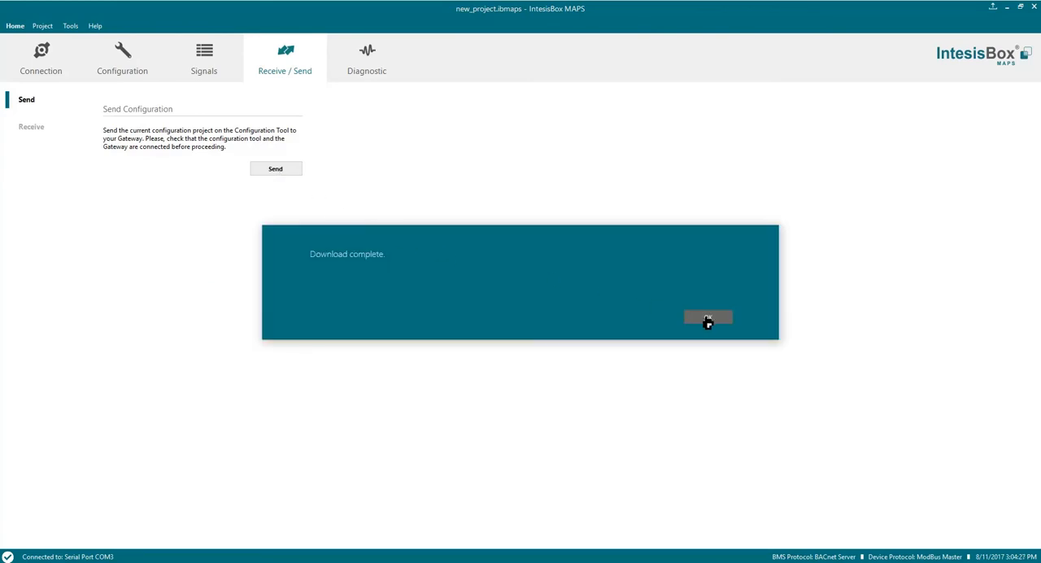
click(706, 318)
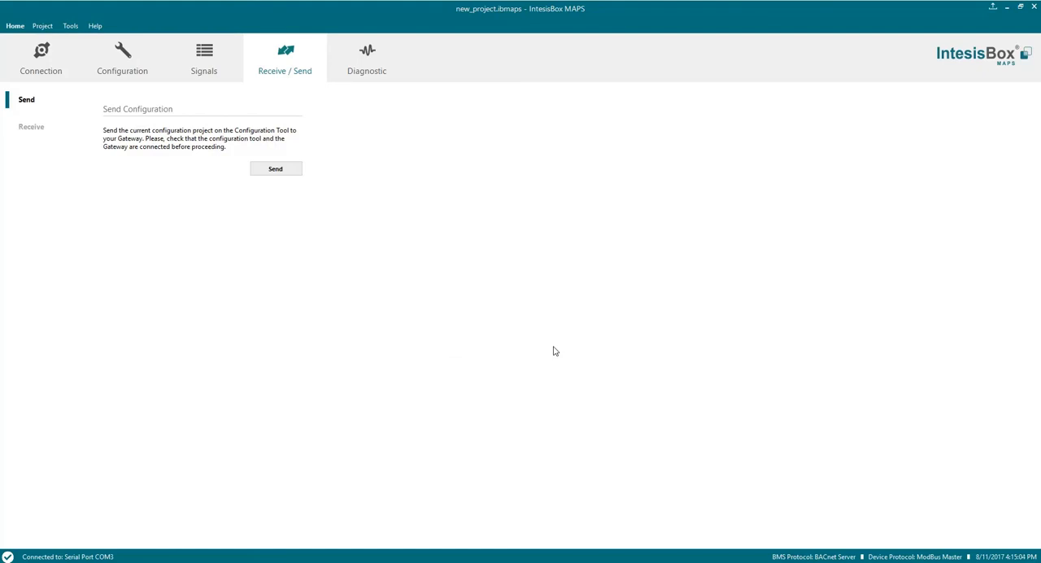
mouse_move(367, 61)
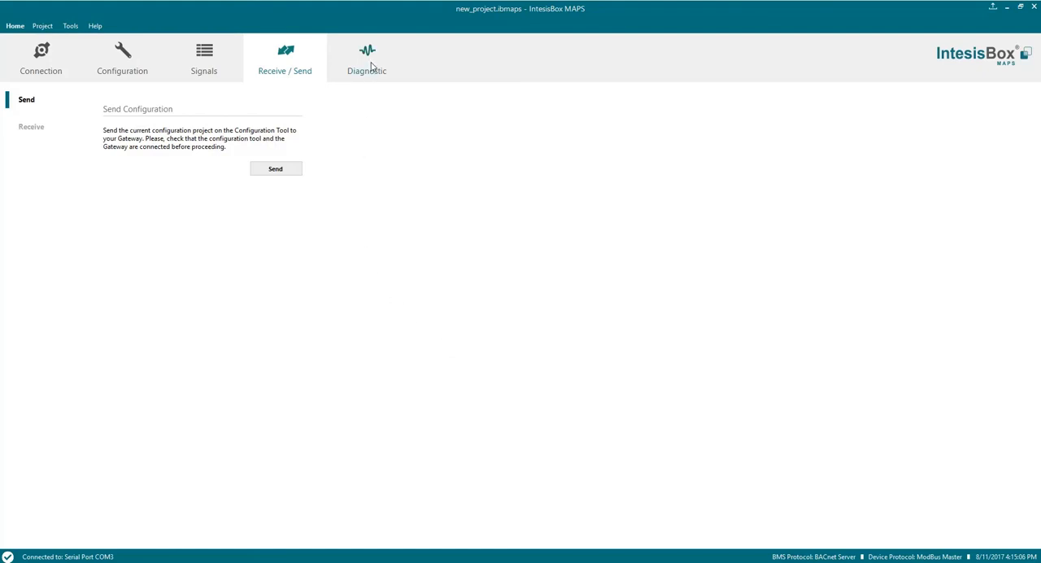
- With live diagnostics shown, switch the simulated AC in Sim-ME-AC to ON
click(367, 59)
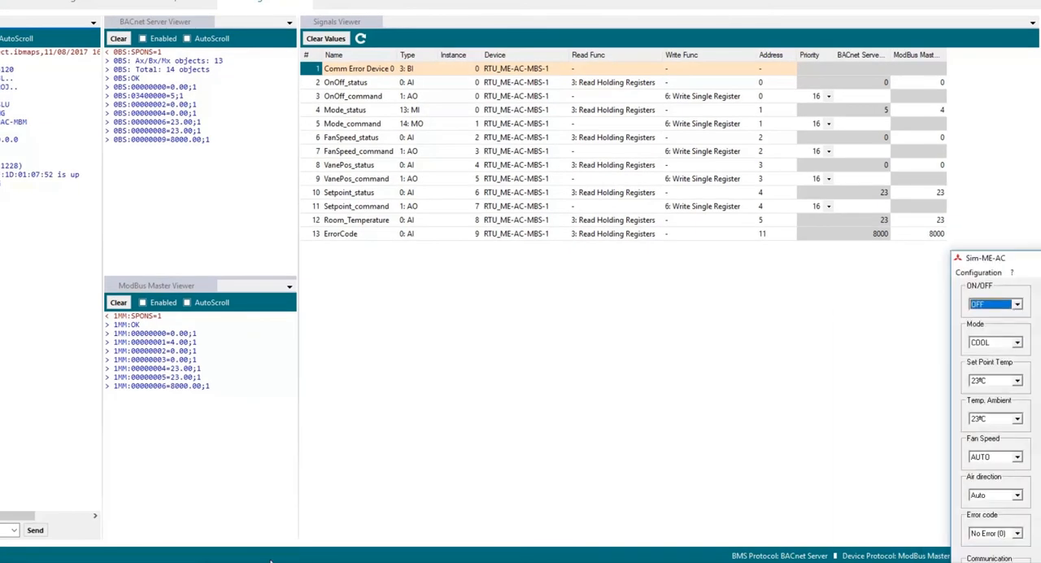
mouse_move(1023, 396)
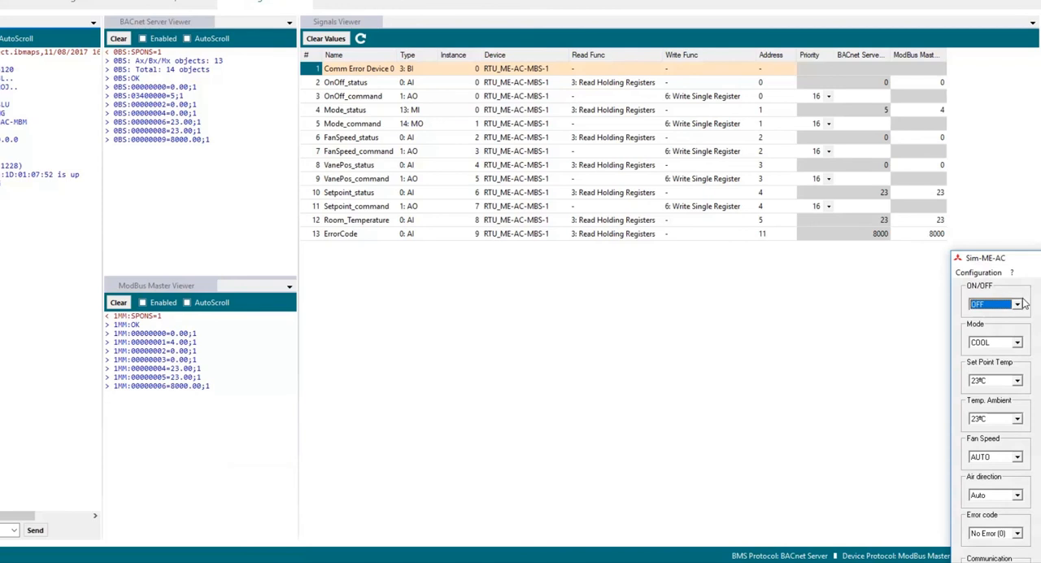
click(1017, 303)
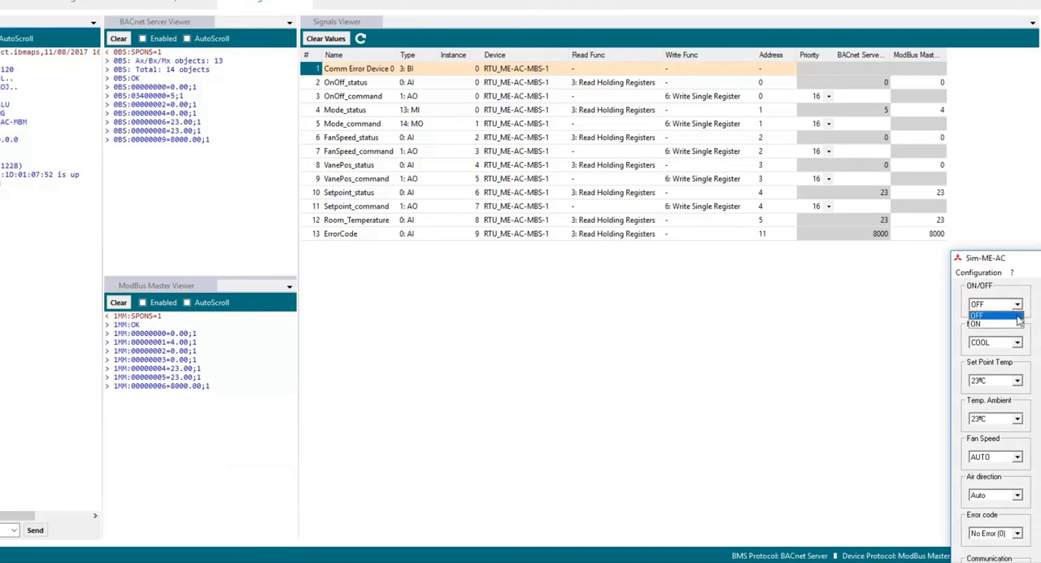
click(984, 316)
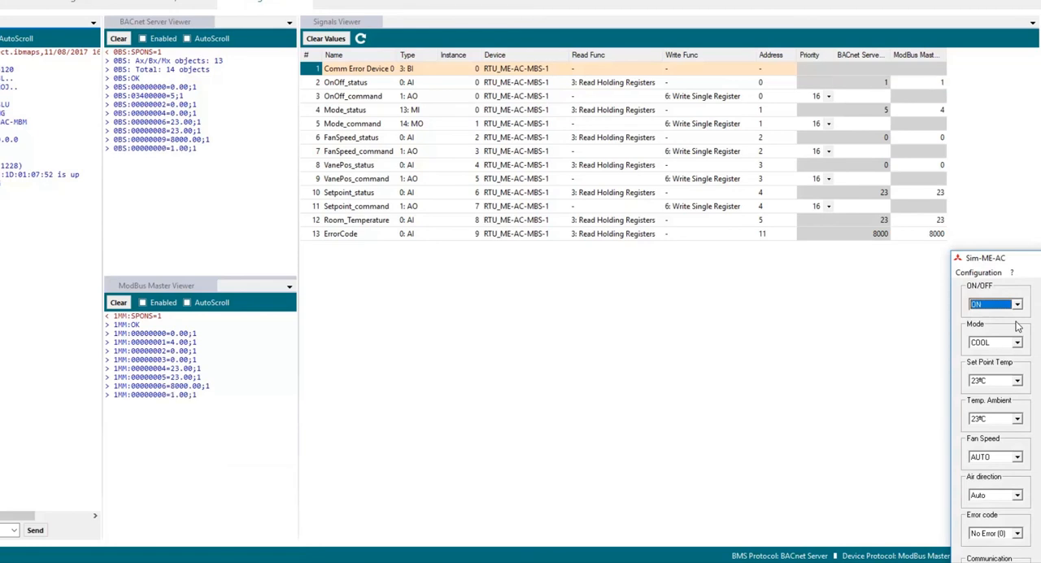
mouse_move(1025, 351)
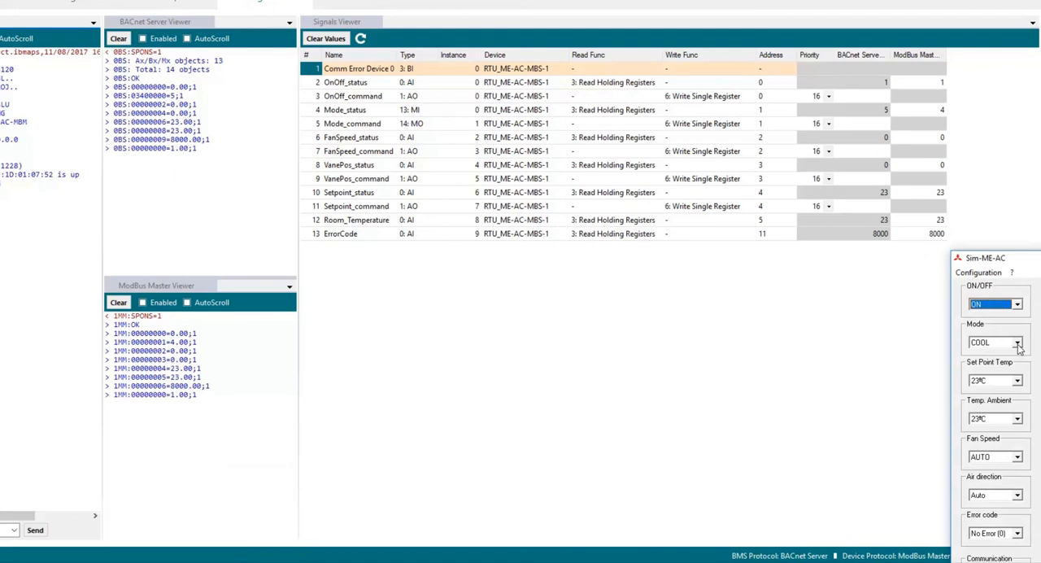
- Set the simulated AC mode to HEAT so Mode_status updates in diagnostics
click(1016, 341)
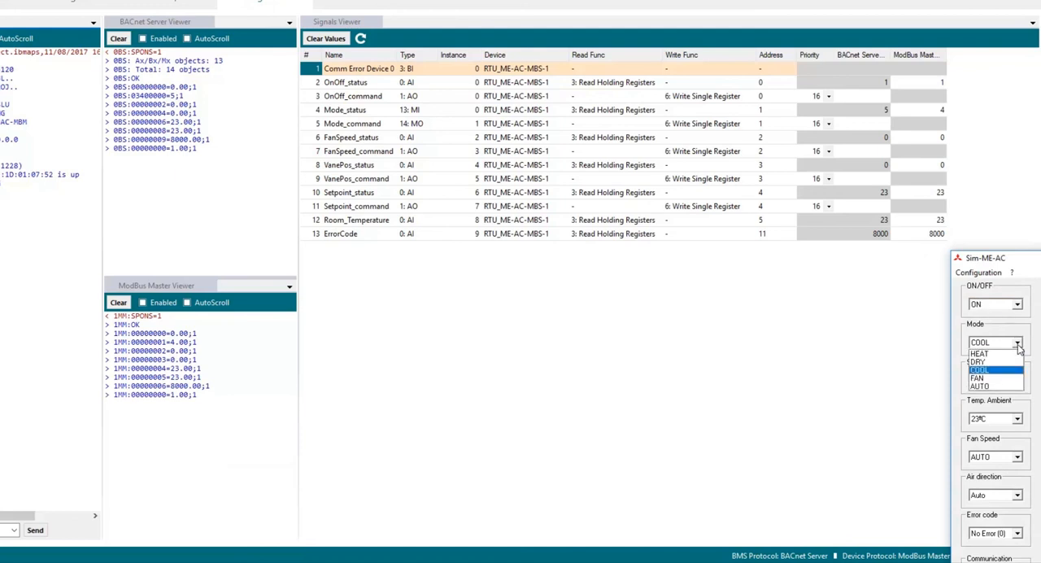
click(979, 353)
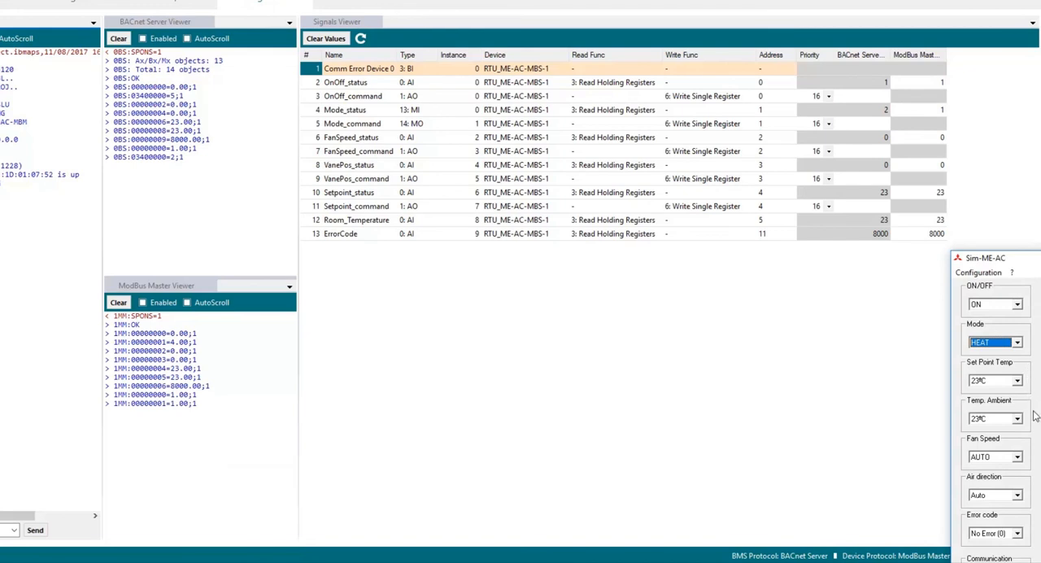
click(1017, 418)
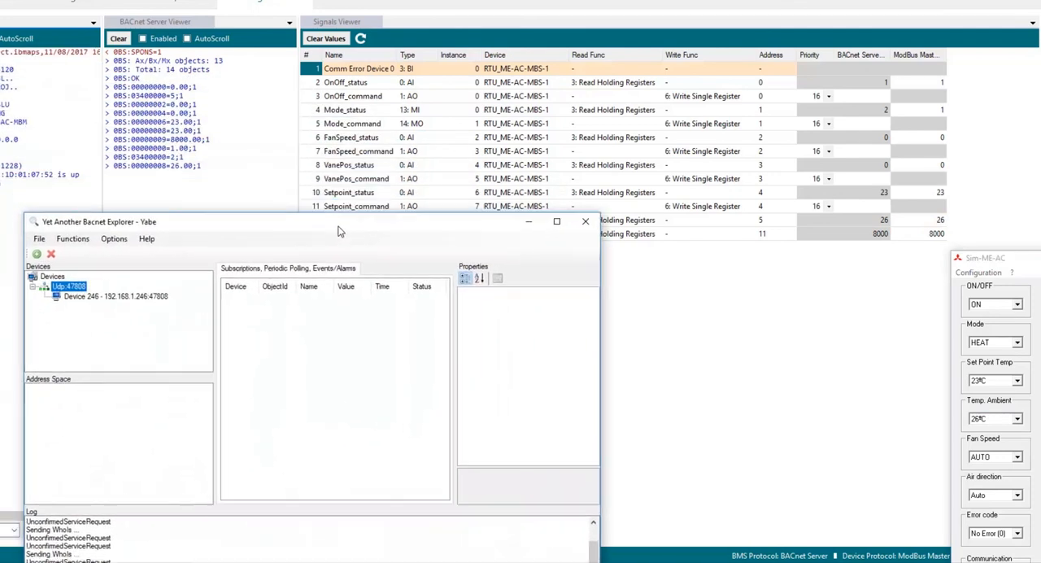
- Load device 246's objects in Yabe and subscribe to the ErrorCode object
click(114, 296)
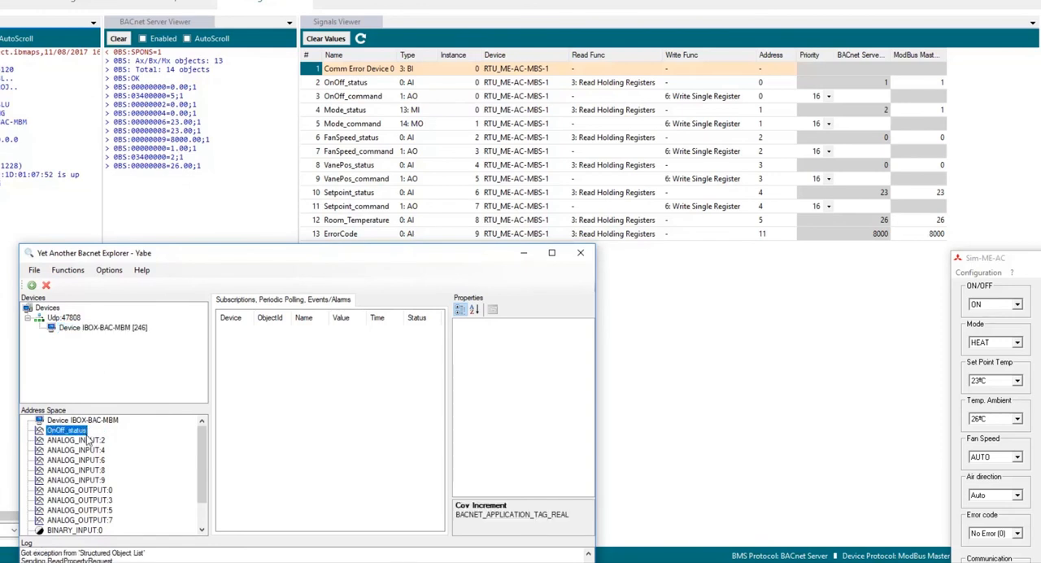
click(75, 470)
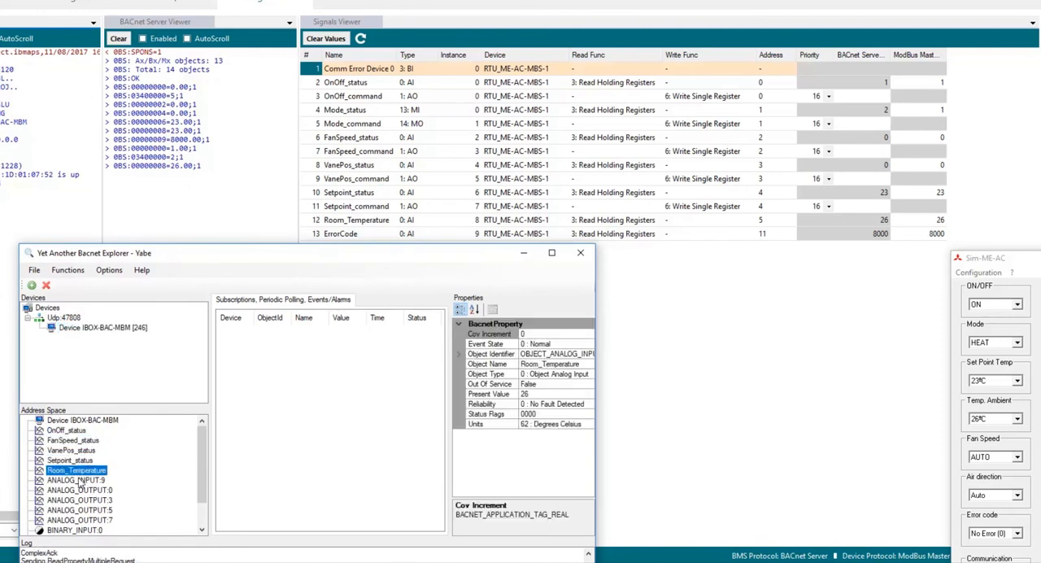
click(77, 510)
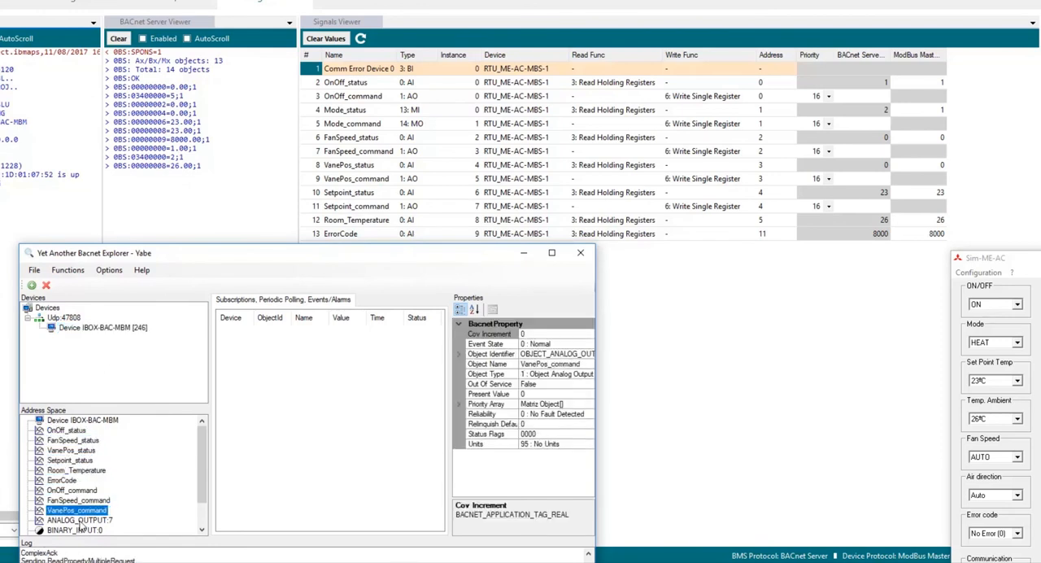
click(74, 520)
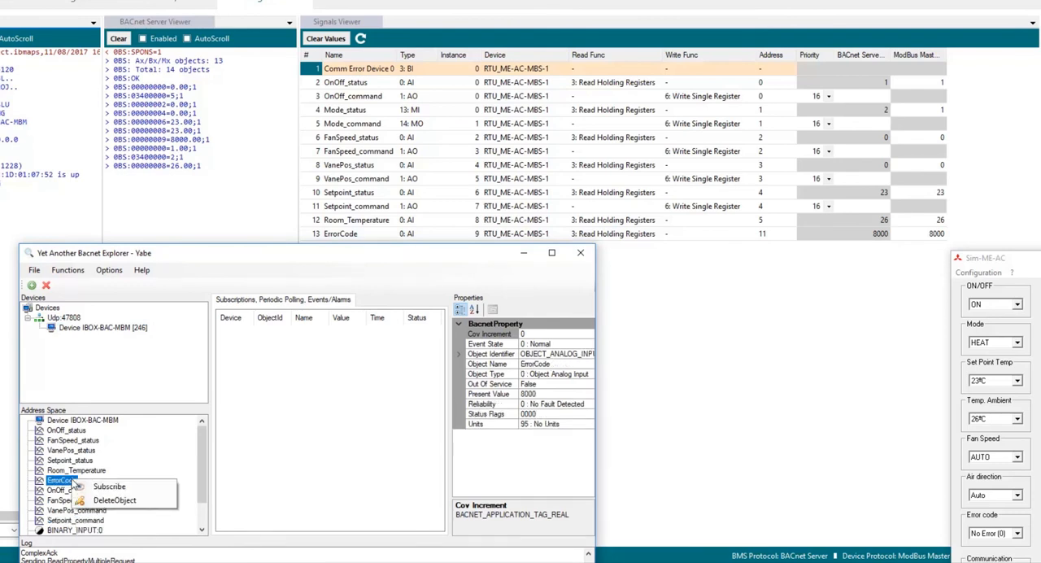
click(109, 485)
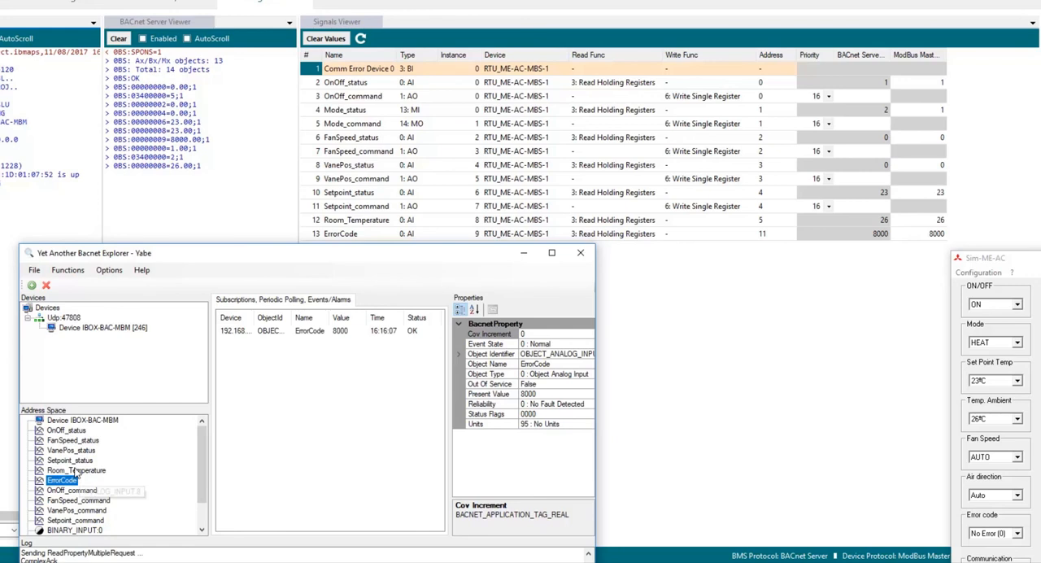
- Subscribe to Setpoint_status and lower the simulator set point so it reads 20°C
right_click(69, 460)
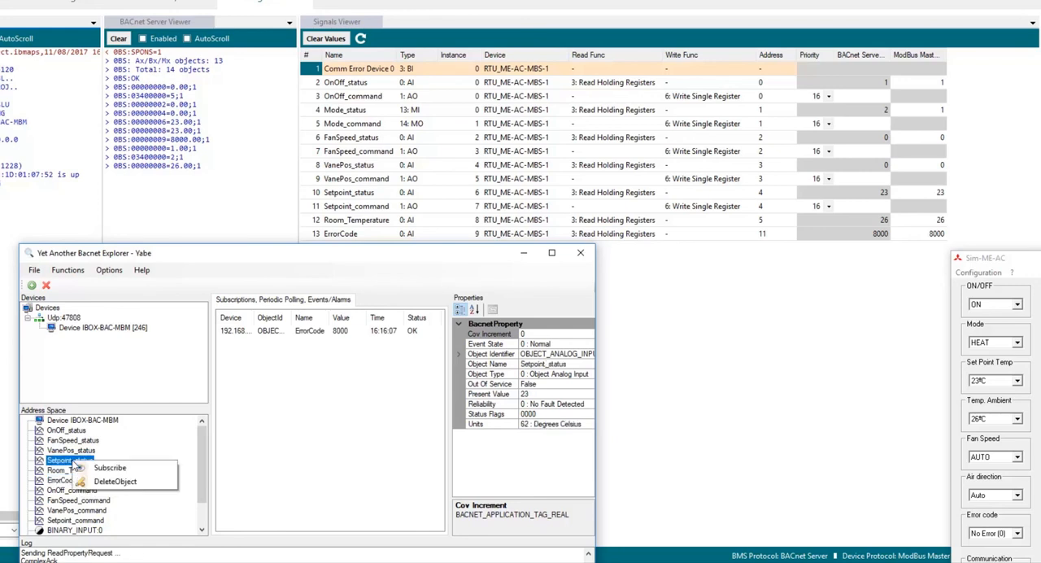
click(110, 468)
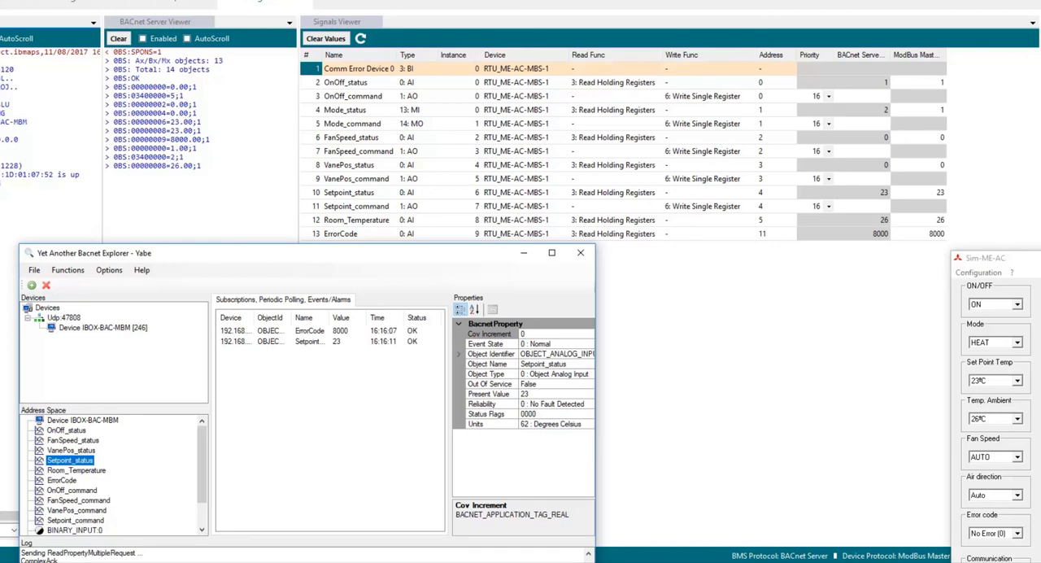
mouse_move(1030, 406)
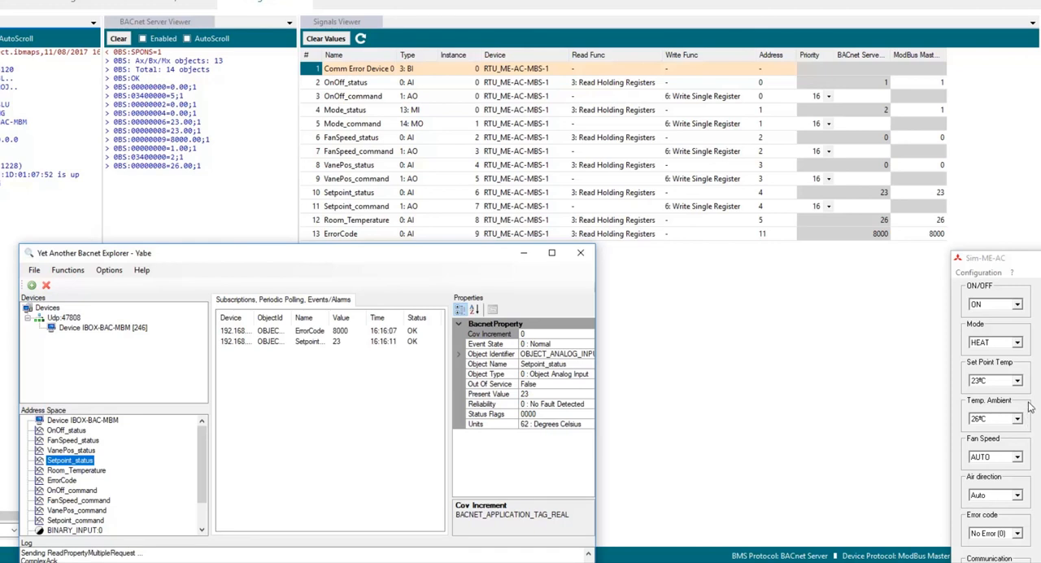
mouse_move(1021, 383)
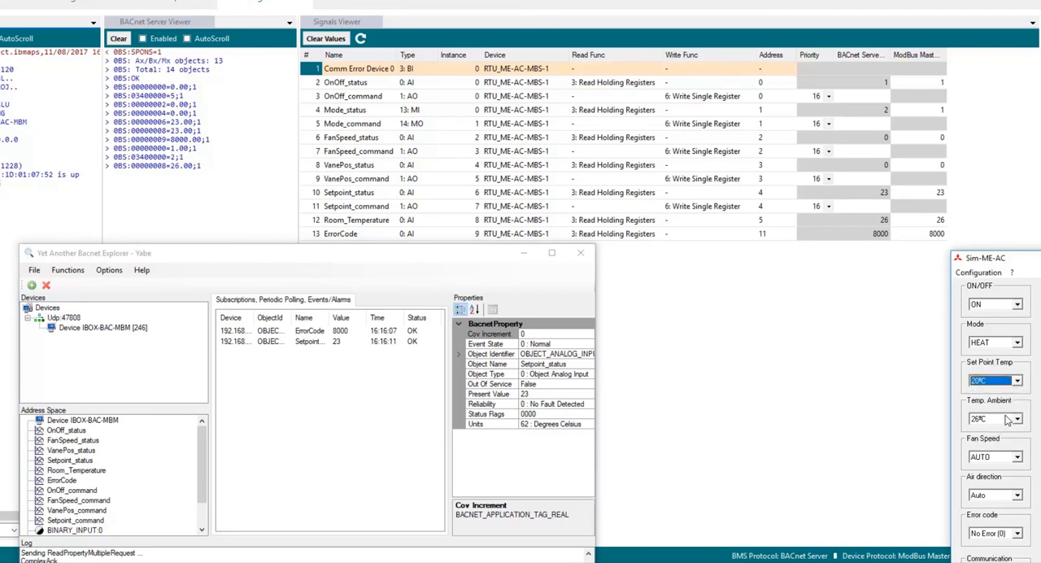
click(322, 340)
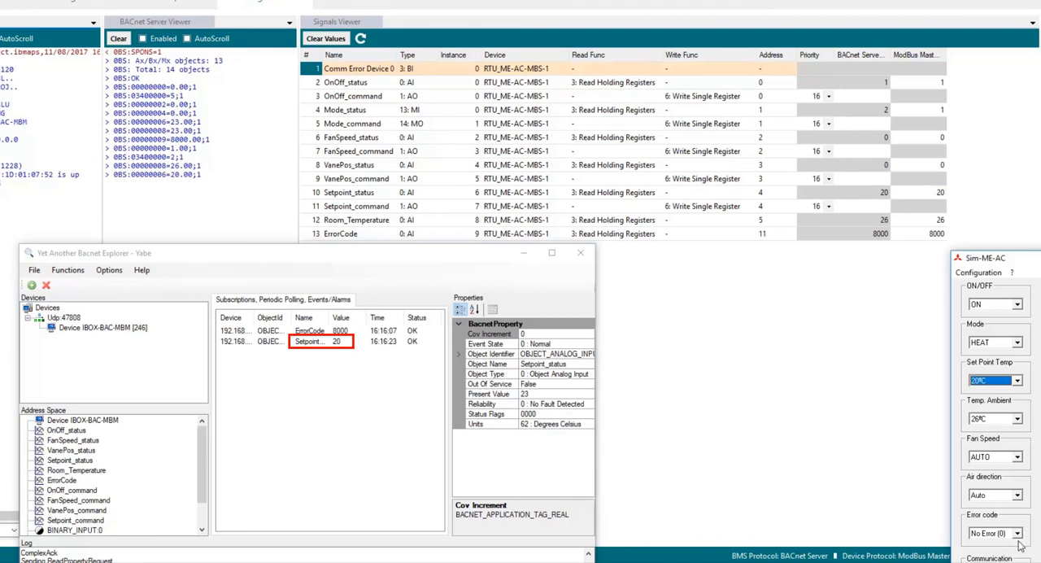
click(1016, 533)
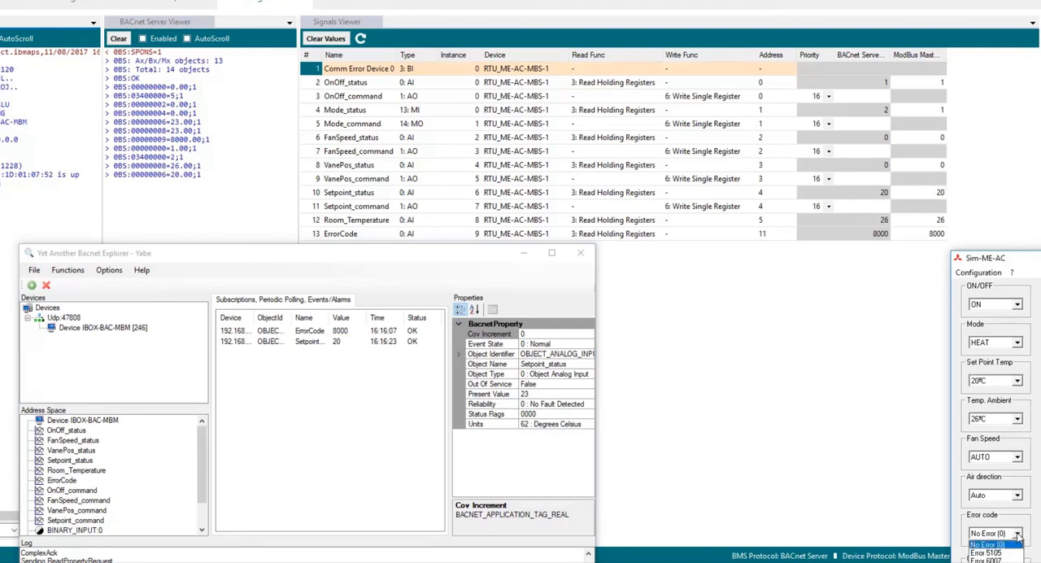